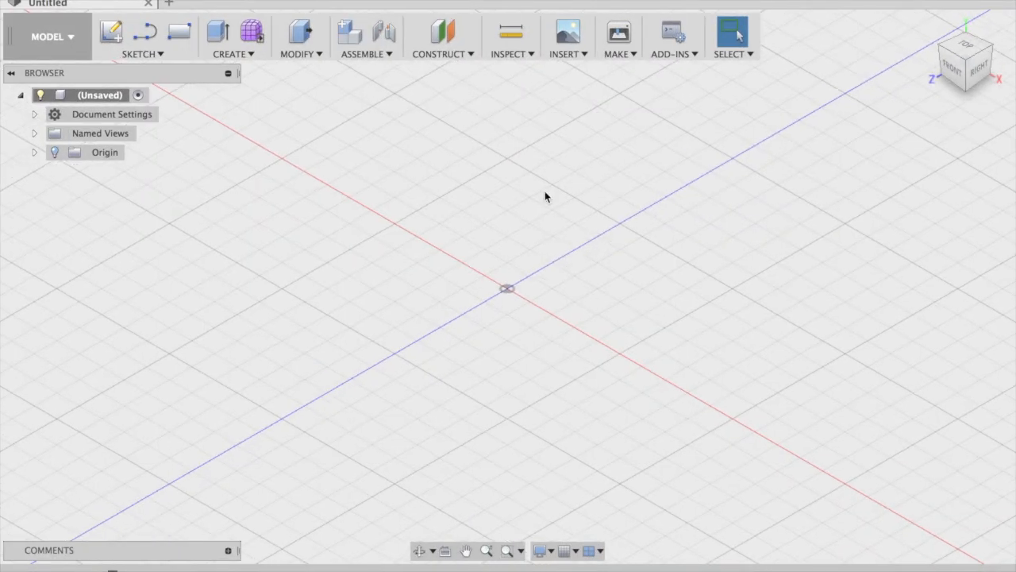
pyautogui.moveTo(178, 31)
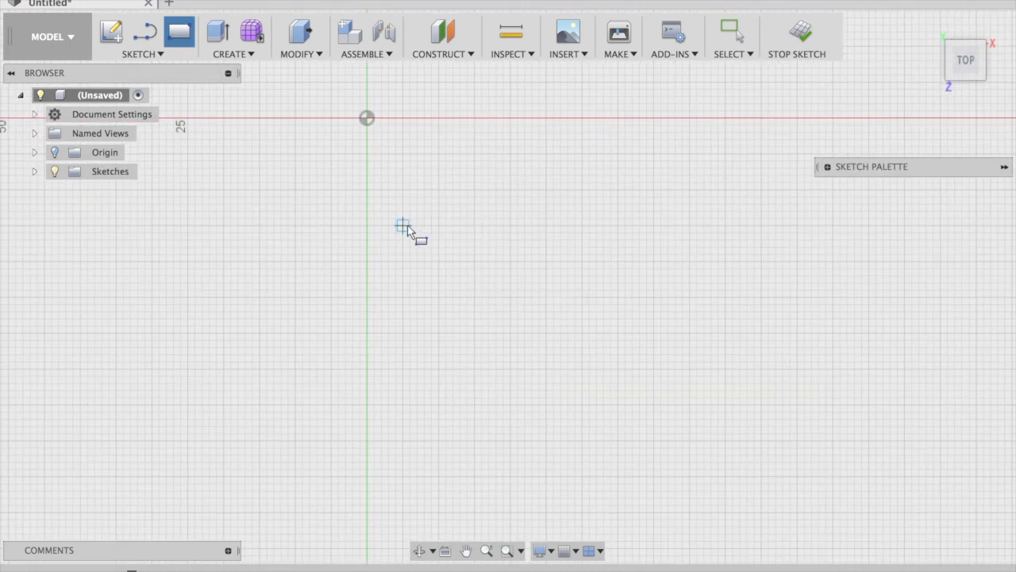
# Draw a 20×20 mm rectangle on the top plane and extrude it 3.00 mm
pyautogui.moveTo(403, 224); pyautogui.dragTo(547, 318)
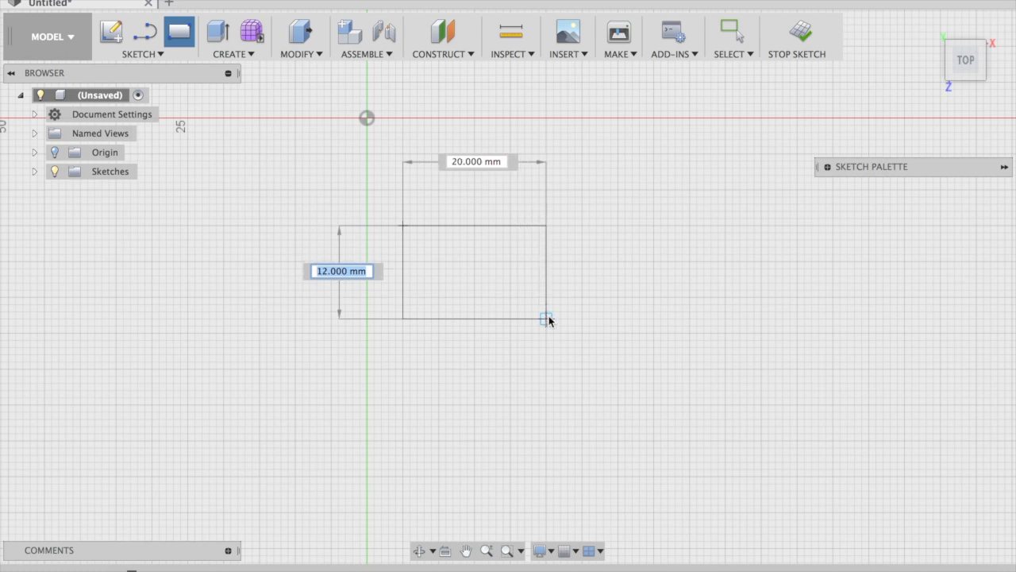
pyautogui.moveTo(547, 318); pyautogui.dragTo(546, 354)
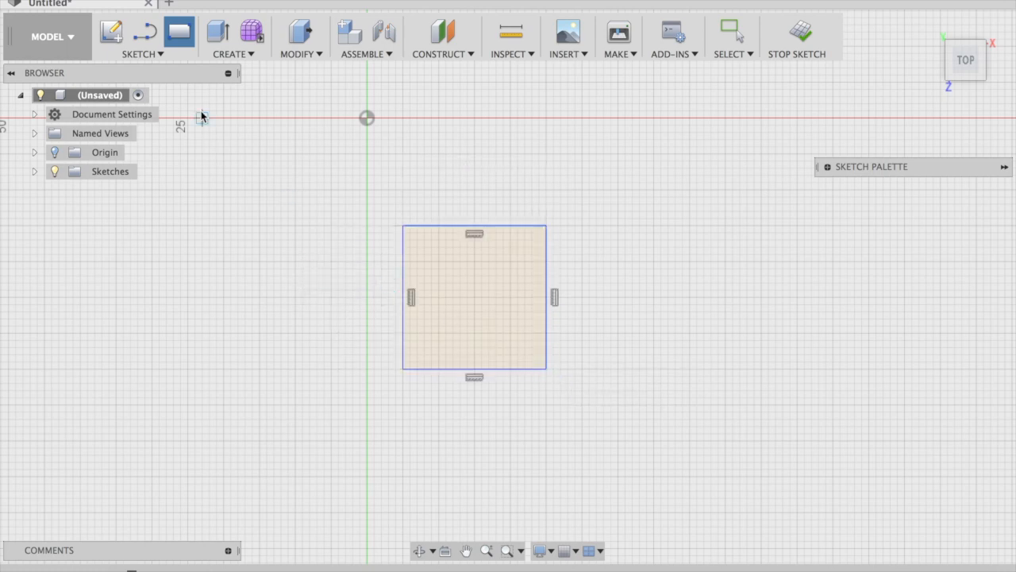
pyautogui.click(217, 32)
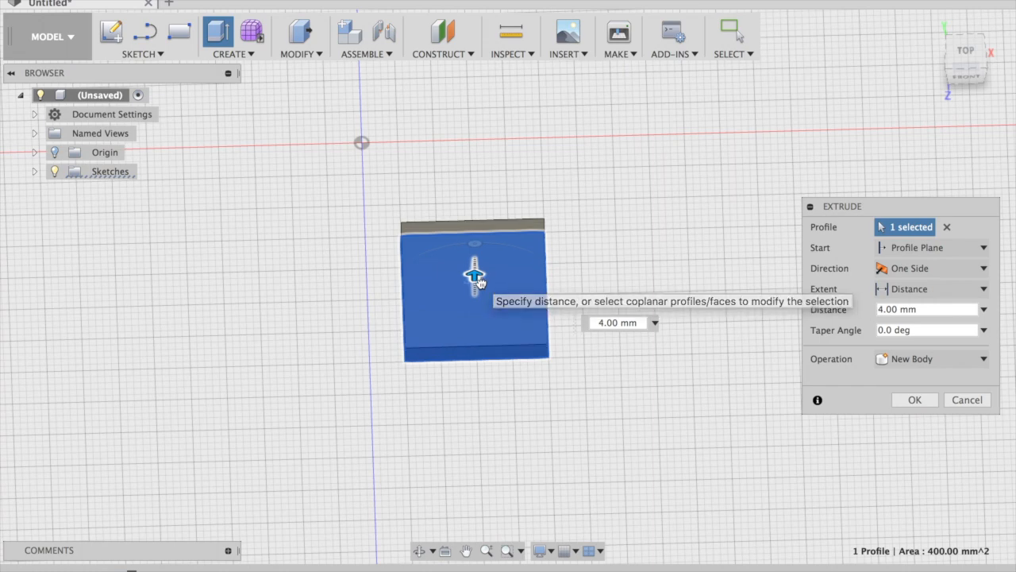
pyautogui.write('3.00 mm')
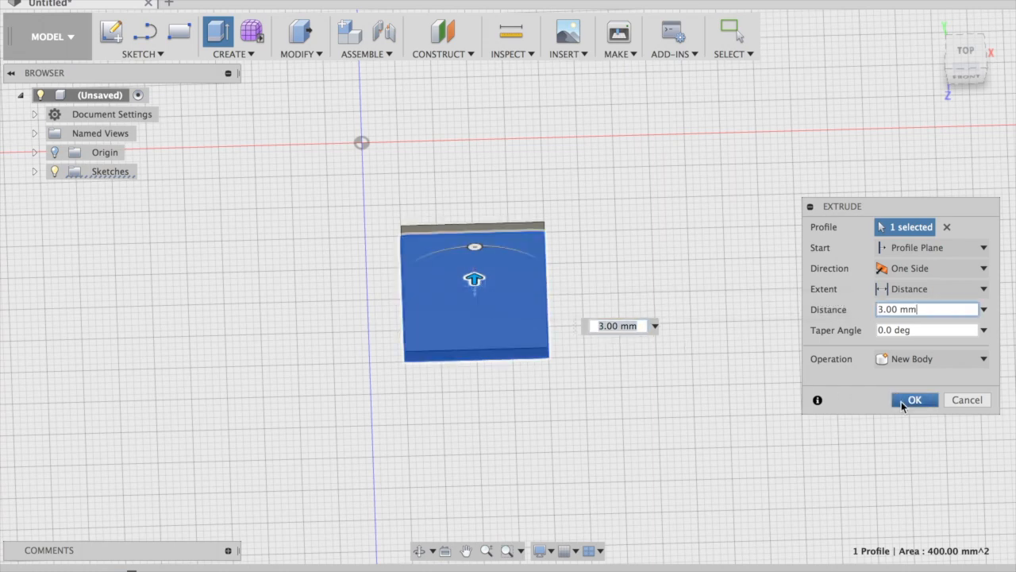
pyautogui.click(915, 400)
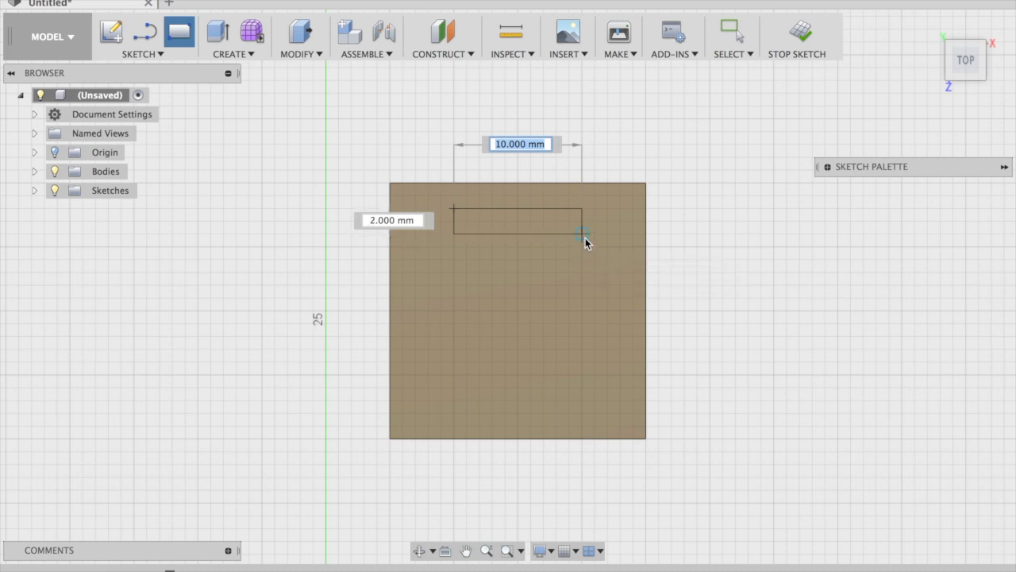
# Sketch a 10×2 mm rectangle on the plate top and extrude it 17 mm as a new body
pyautogui.click(584, 234)
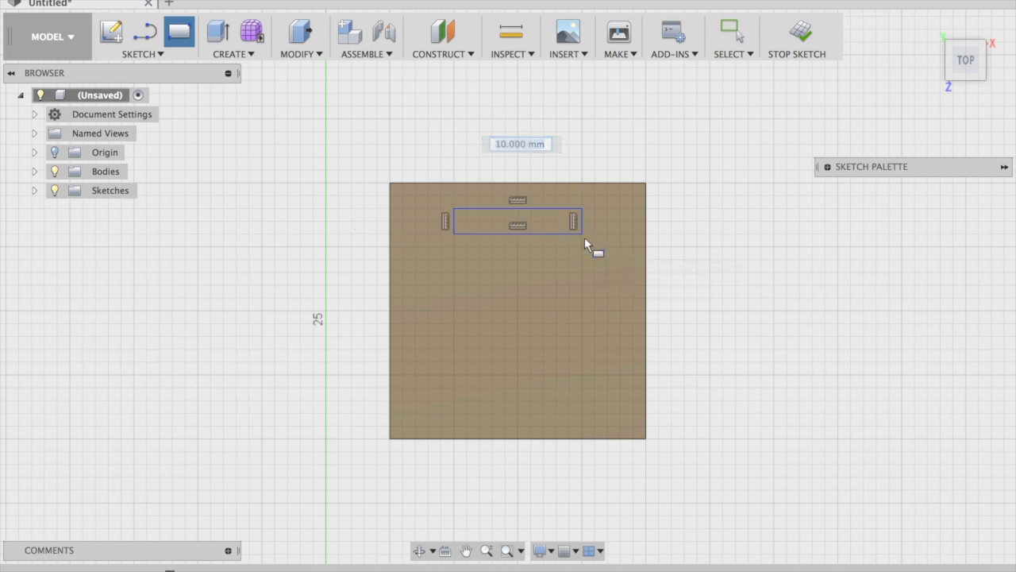
pyautogui.click(217, 31)
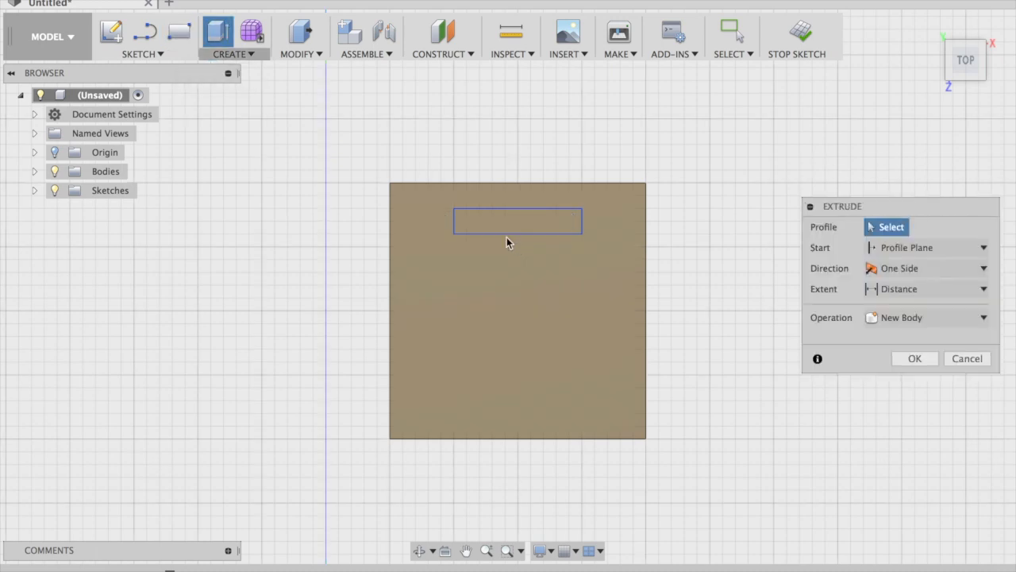
pyautogui.click(517, 221)
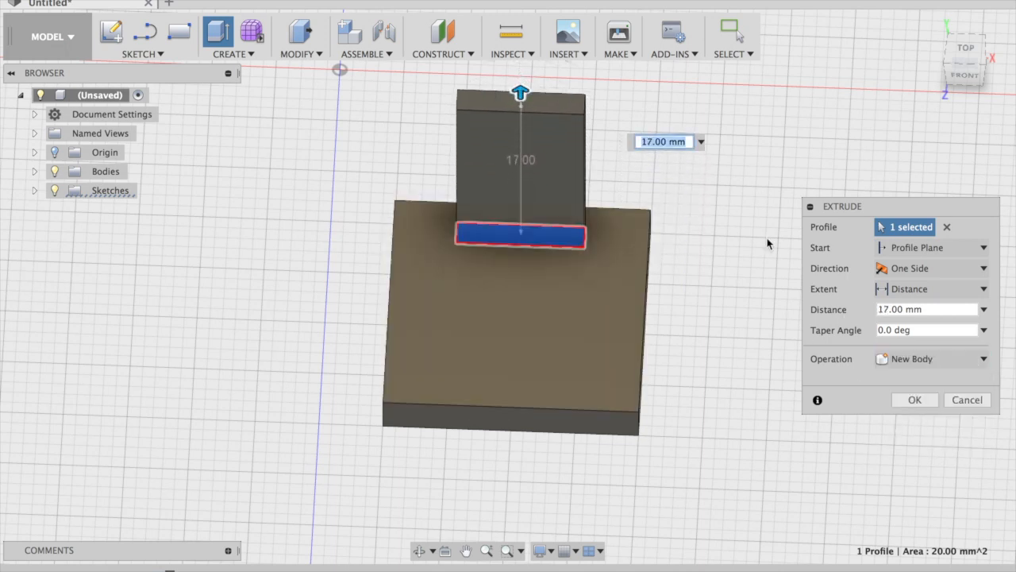
pyautogui.click(914, 400)
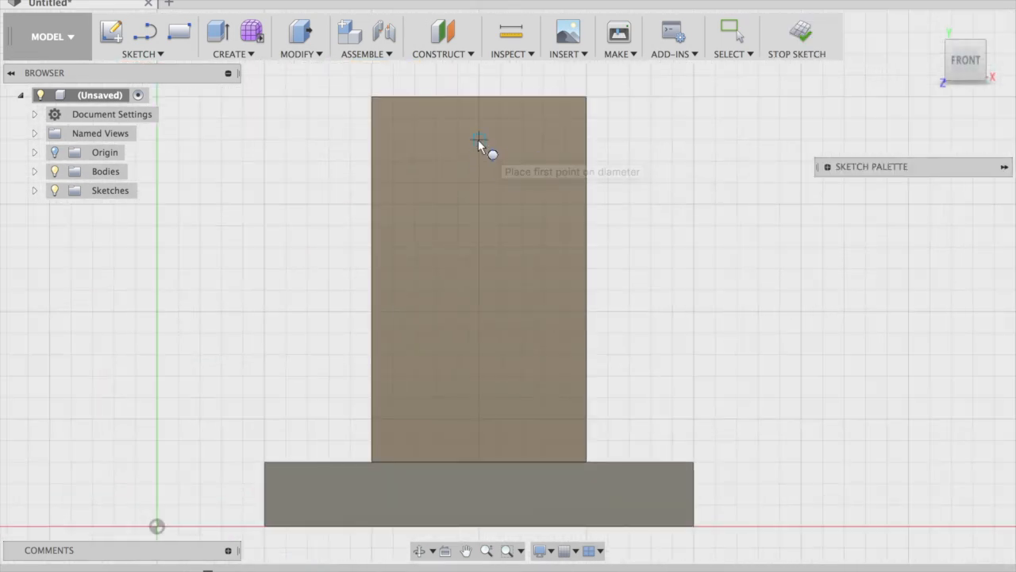
# Sketch a circle on the post's front face and extrude it 14 mm outward, joined
pyautogui.click(478, 139)
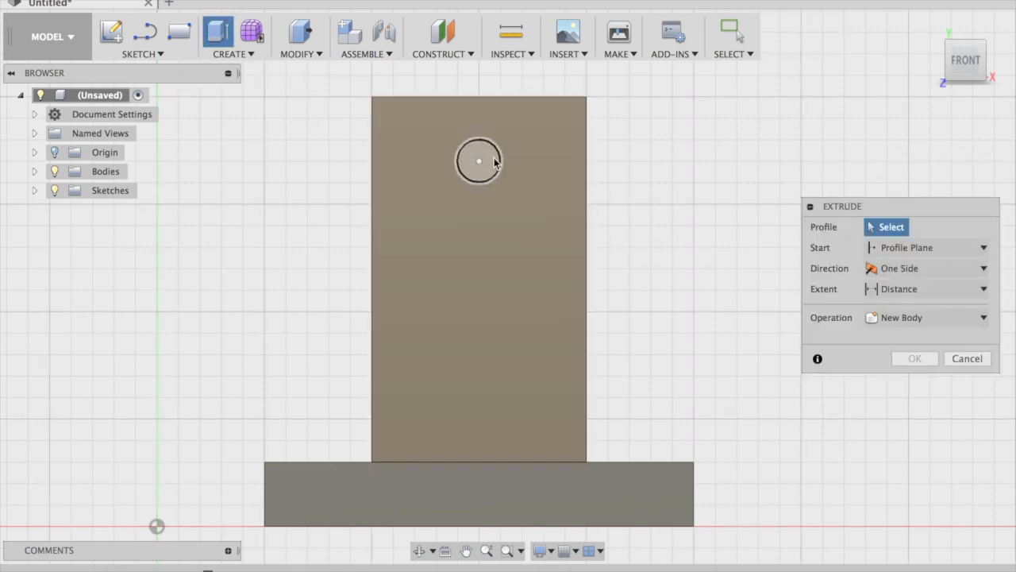
pyautogui.click(478, 161)
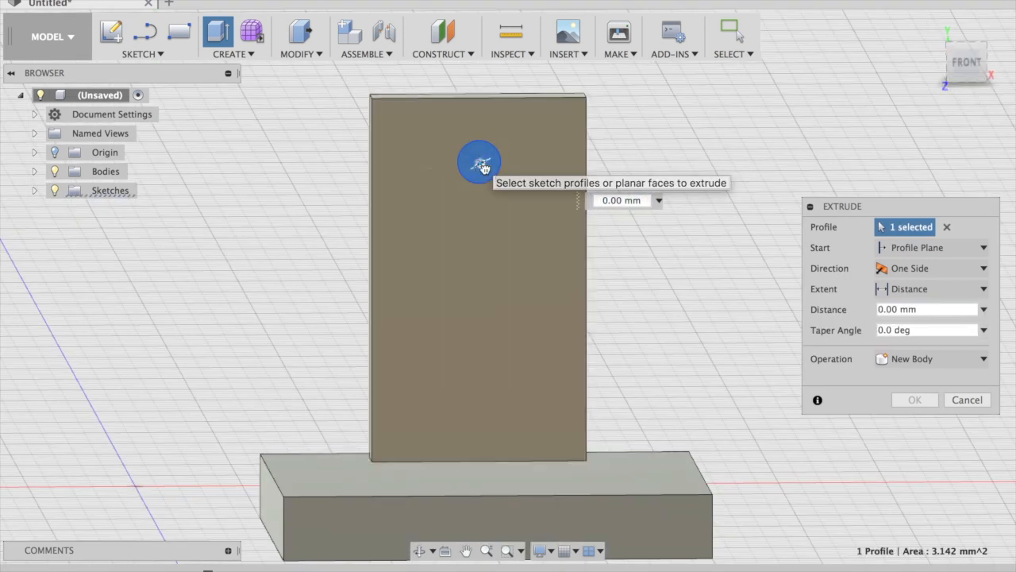
pyautogui.moveTo(478, 163); pyautogui.dragTo(510, 219)
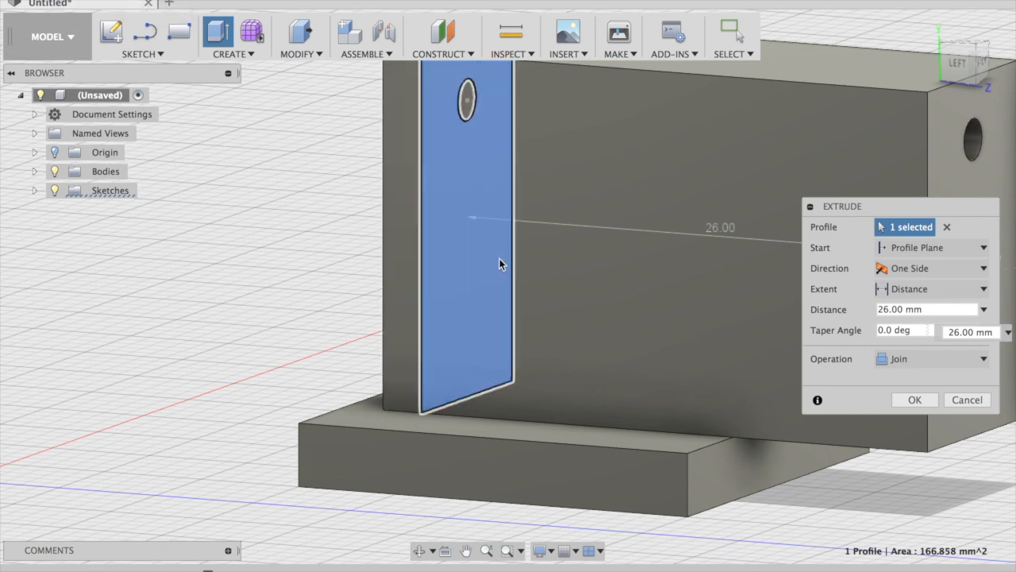
pyautogui.click(947, 227)
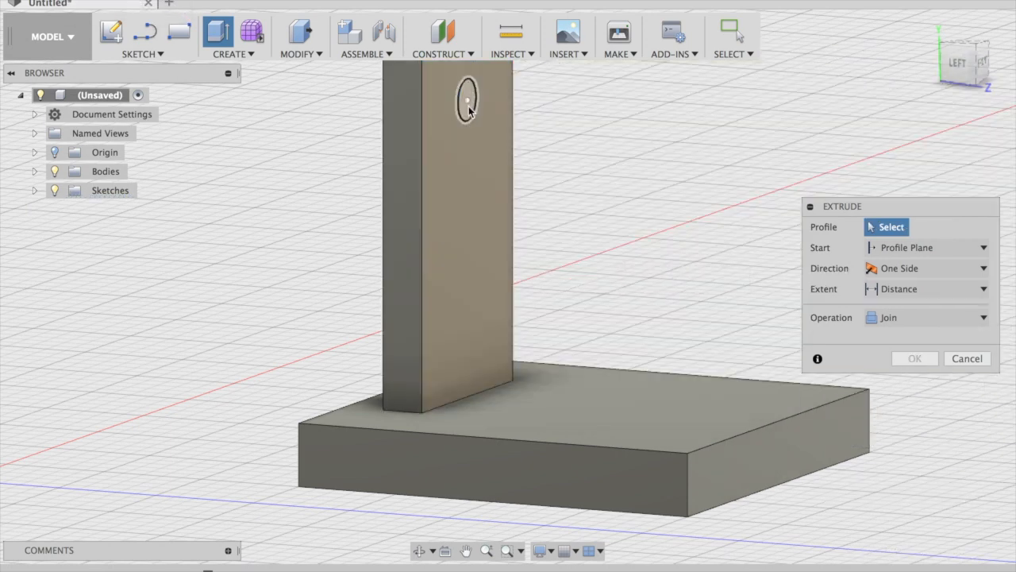
pyautogui.moveTo(468, 99); pyautogui.dragTo(989, 143)
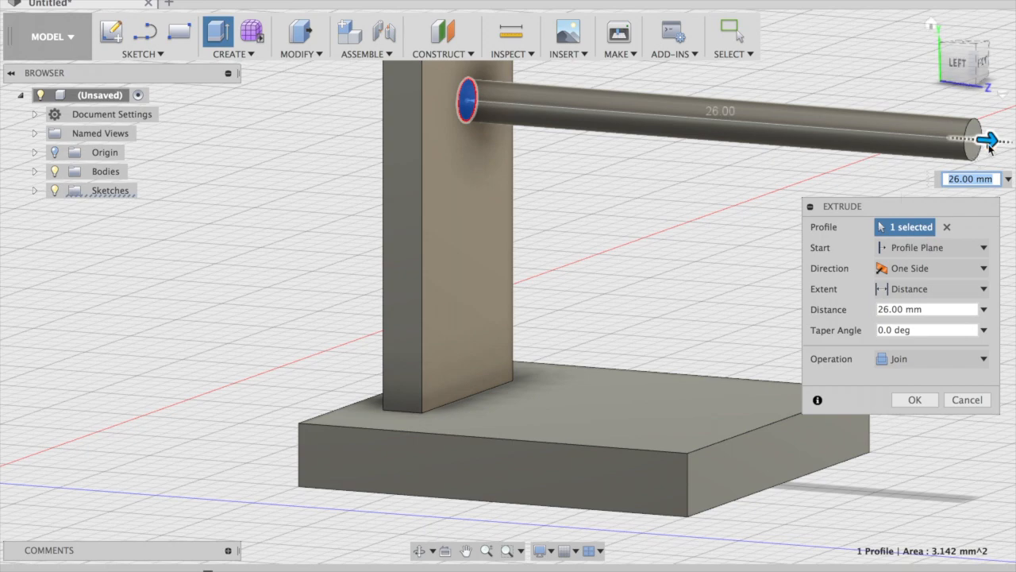
pyautogui.moveTo(988, 140); pyautogui.dragTo(753, 123)
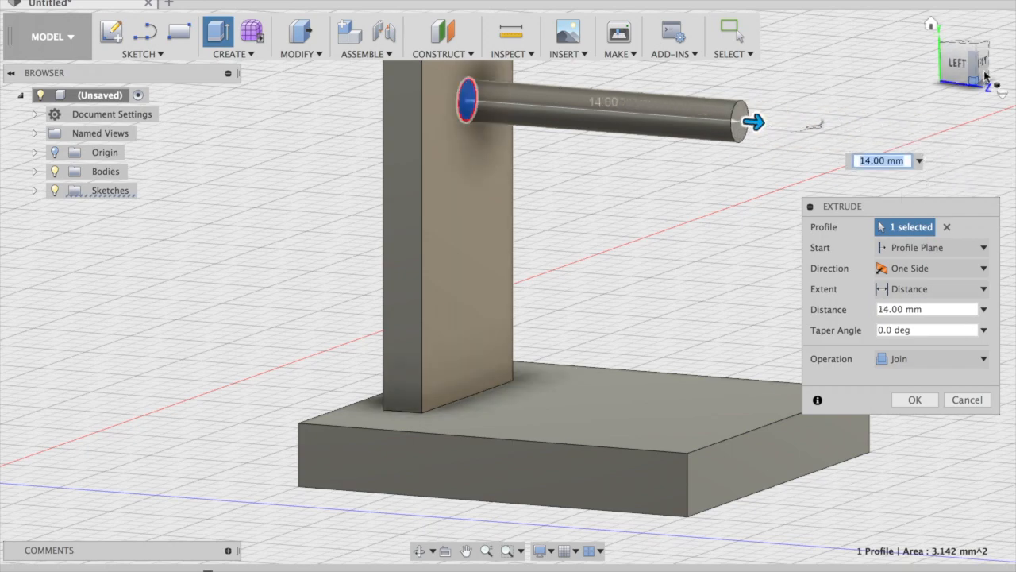
pyautogui.click(966, 34)
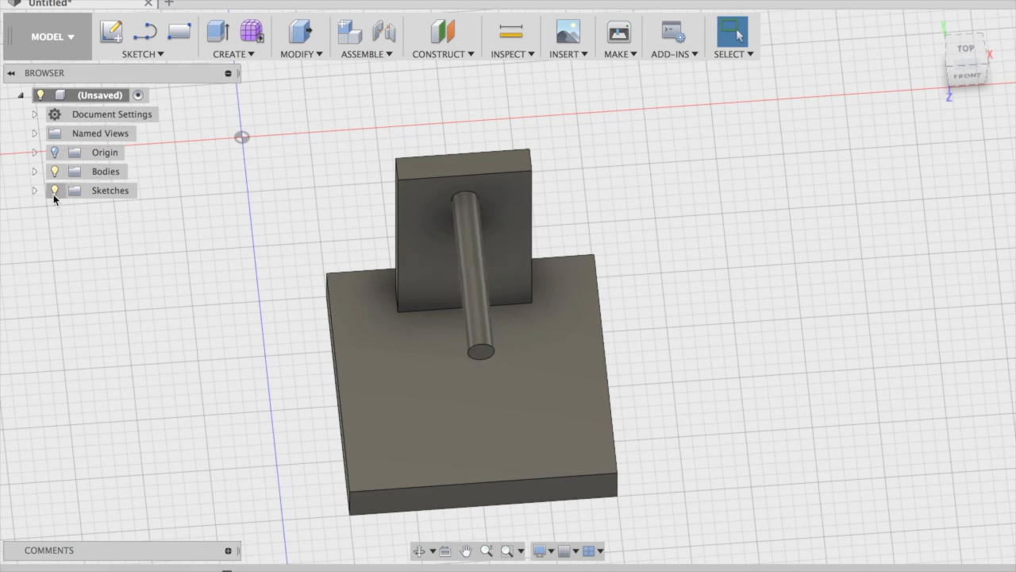
# Undo the joined axle and re-extrude the circle 11 mm as a New Body
pyautogui.click(34, 171)
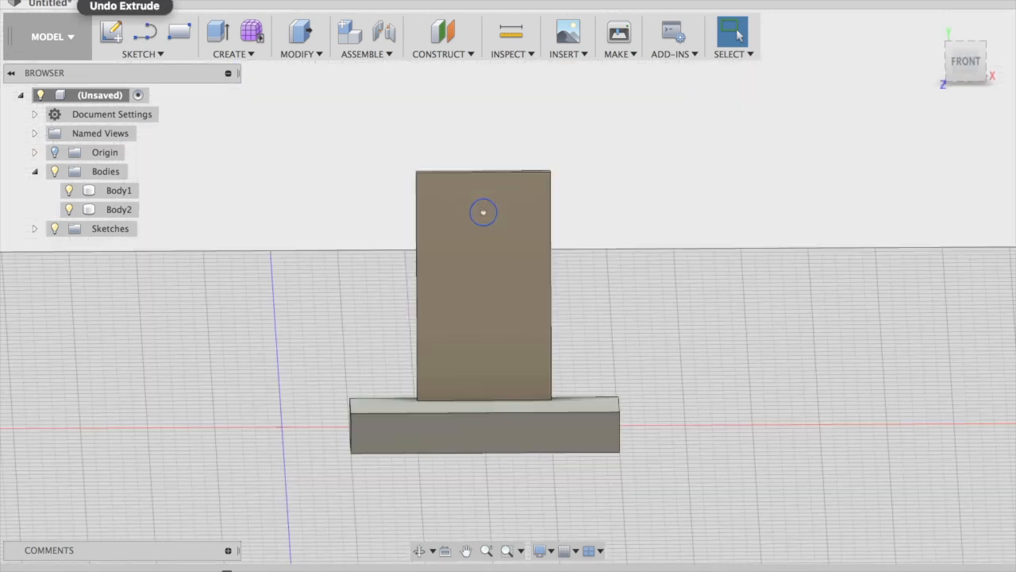
pyautogui.click(483, 212)
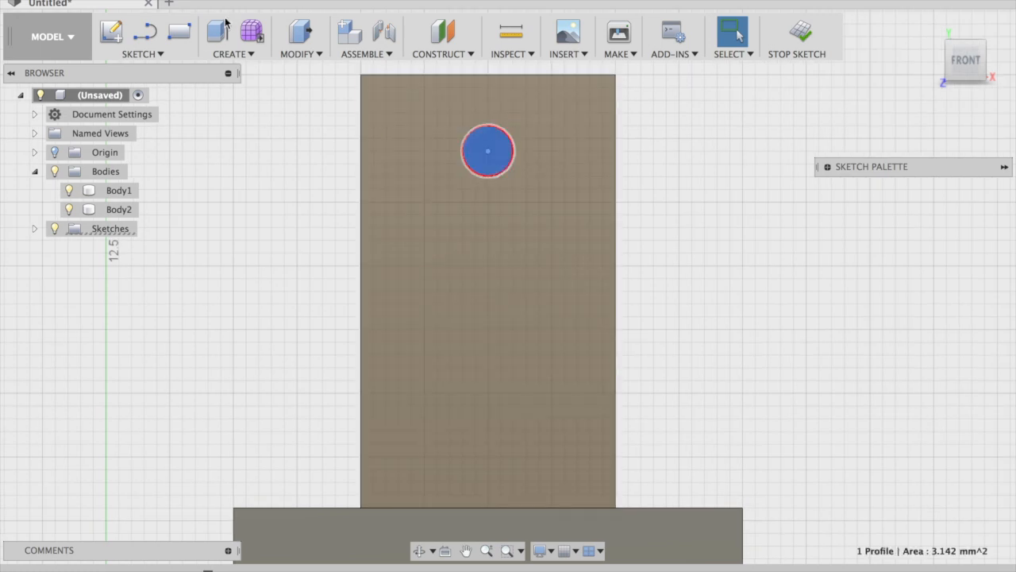
pyautogui.click(233, 38)
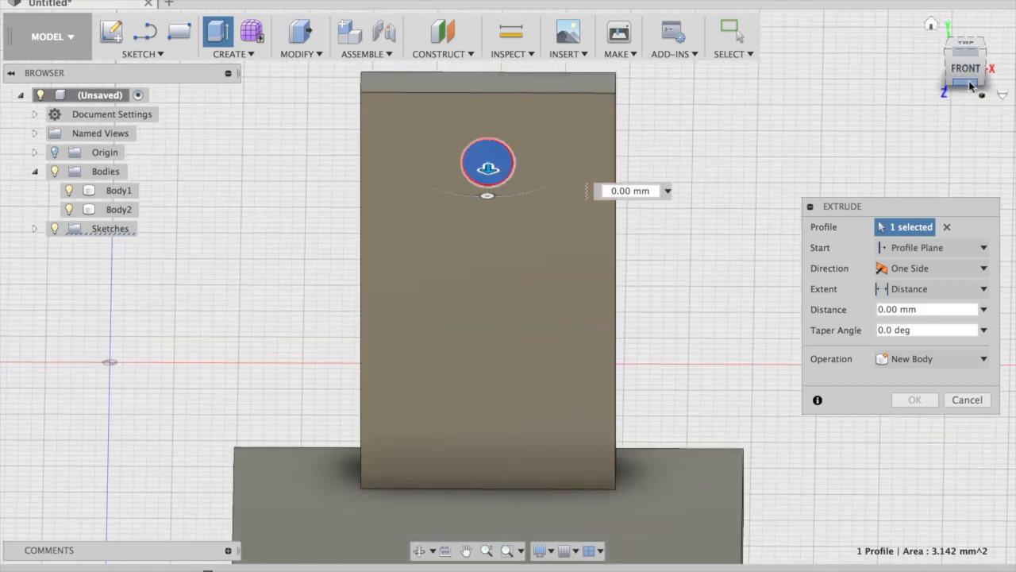
pyautogui.moveTo(488, 179); pyautogui.dragTo(488, 167)
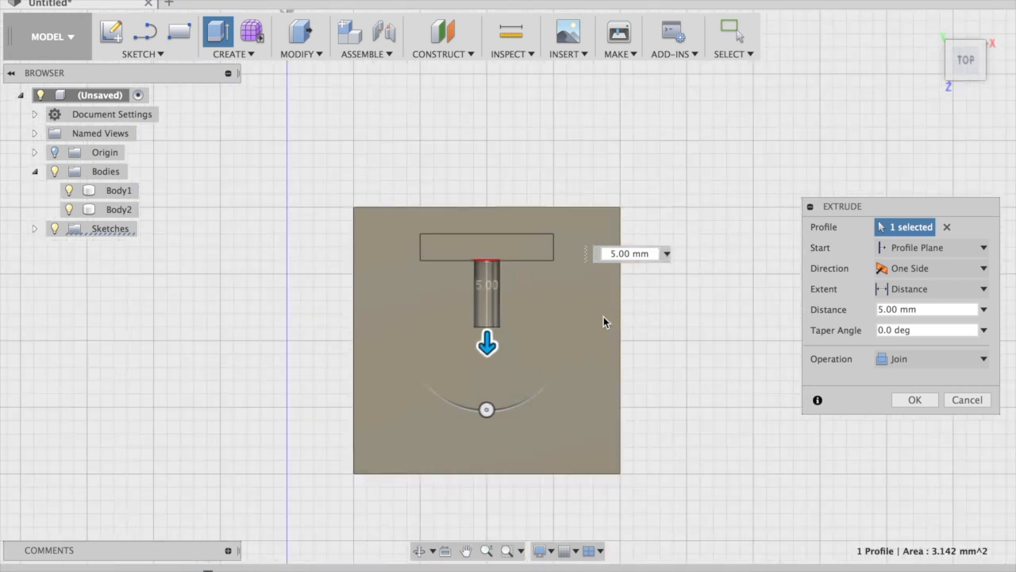
pyautogui.moveTo(487, 343); pyautogui.dragTo(487, 357)
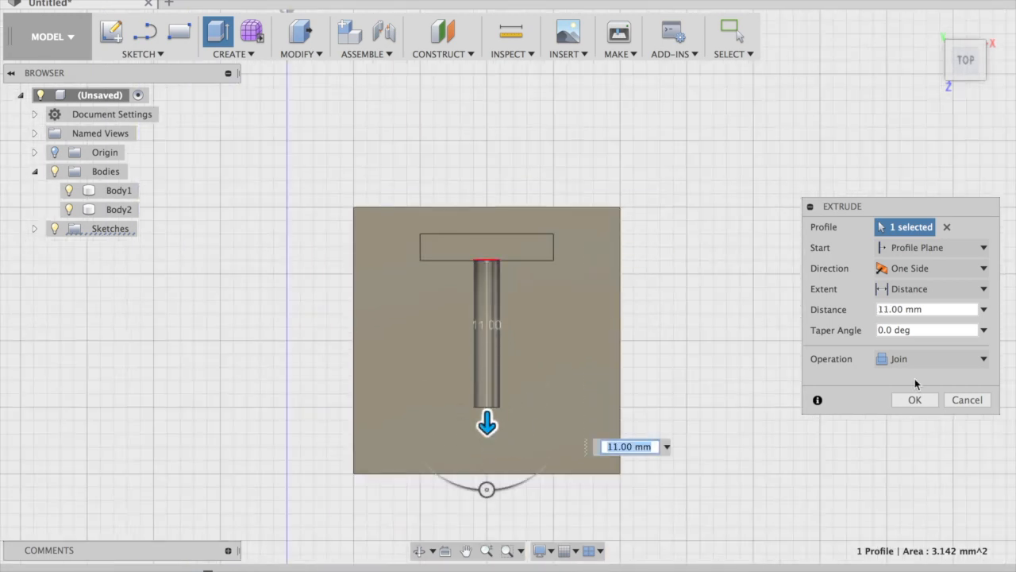
pyautogui.click(932, 359)
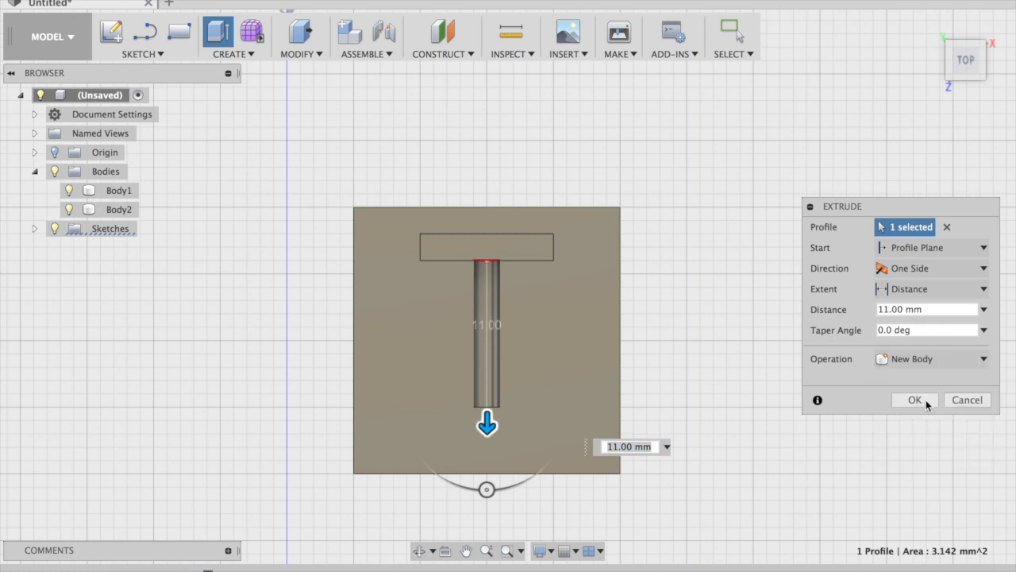
pyautogui.click(914, 399)
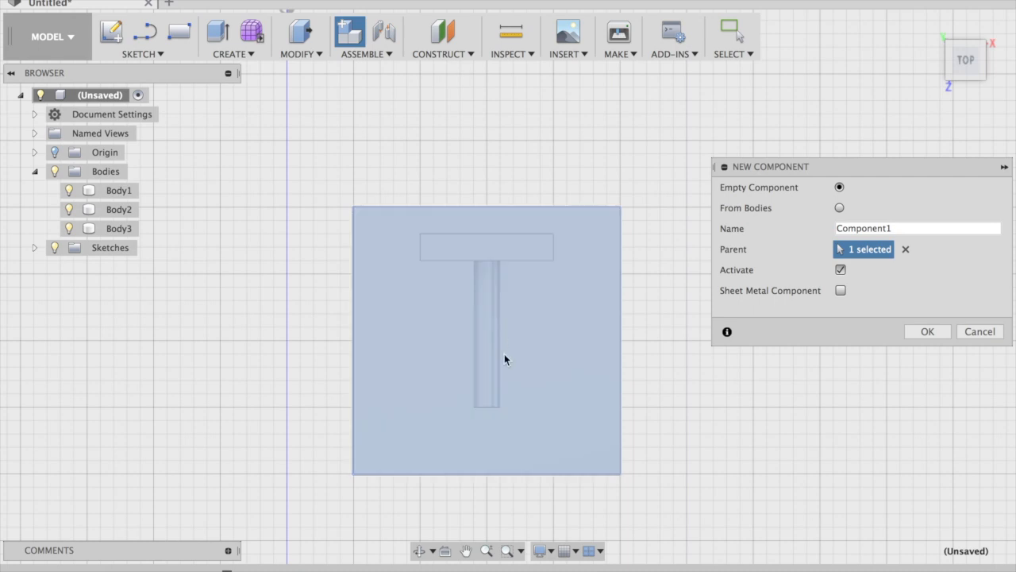
# Create a new component from the axle body, Body3
pyautogui.click(839, 207)
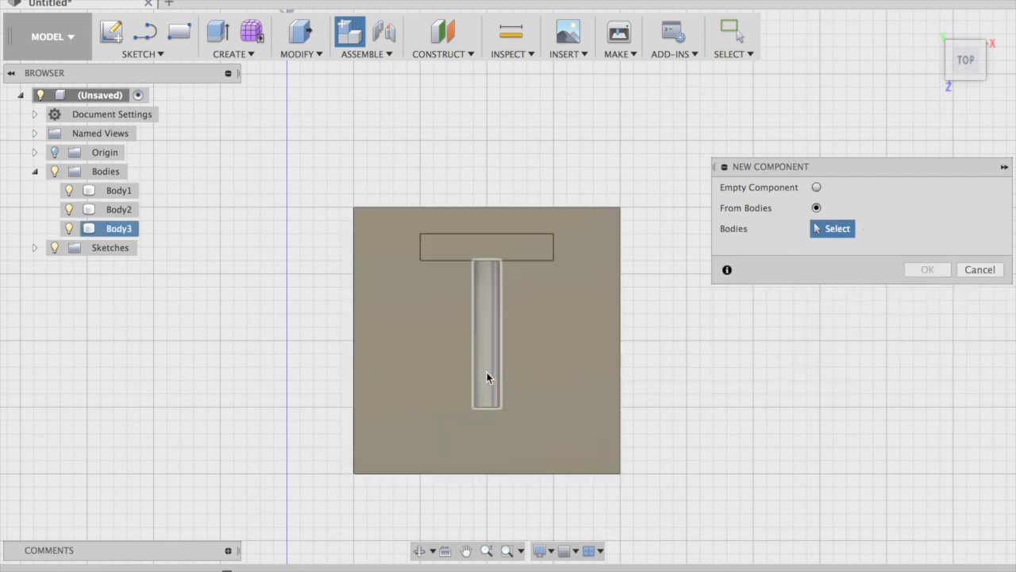
pyautogui.click(926, 269)
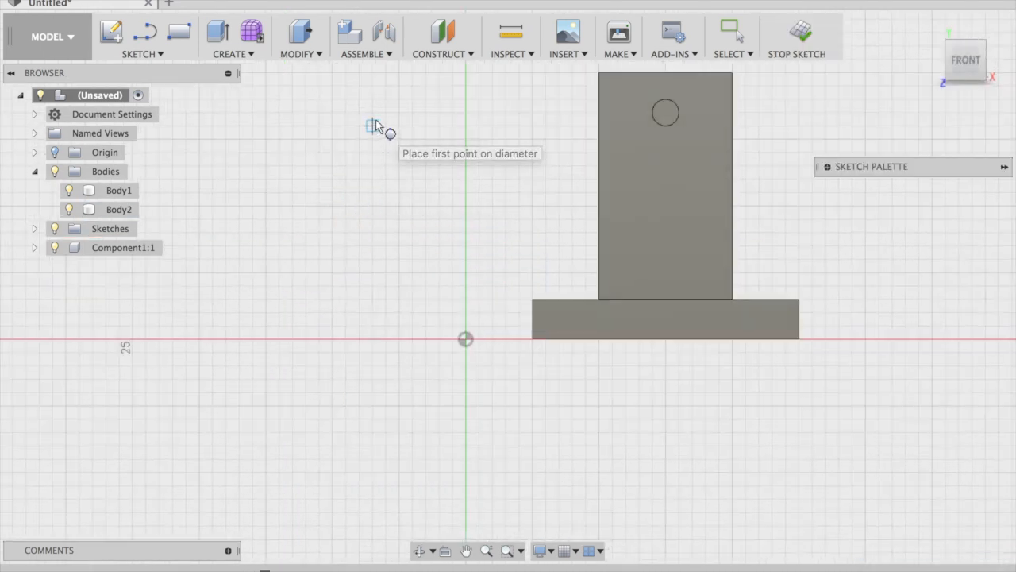
# Sketch a circle beside the post and extrude it 5 mm as new body Body4
pyautogui.click(373, 126)
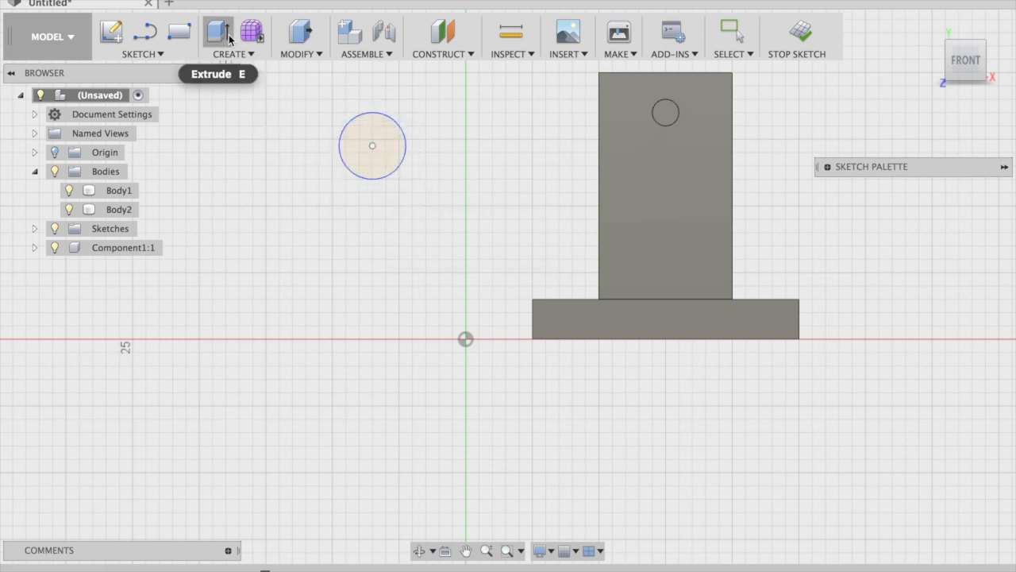
pyautogui.click(218, 32)
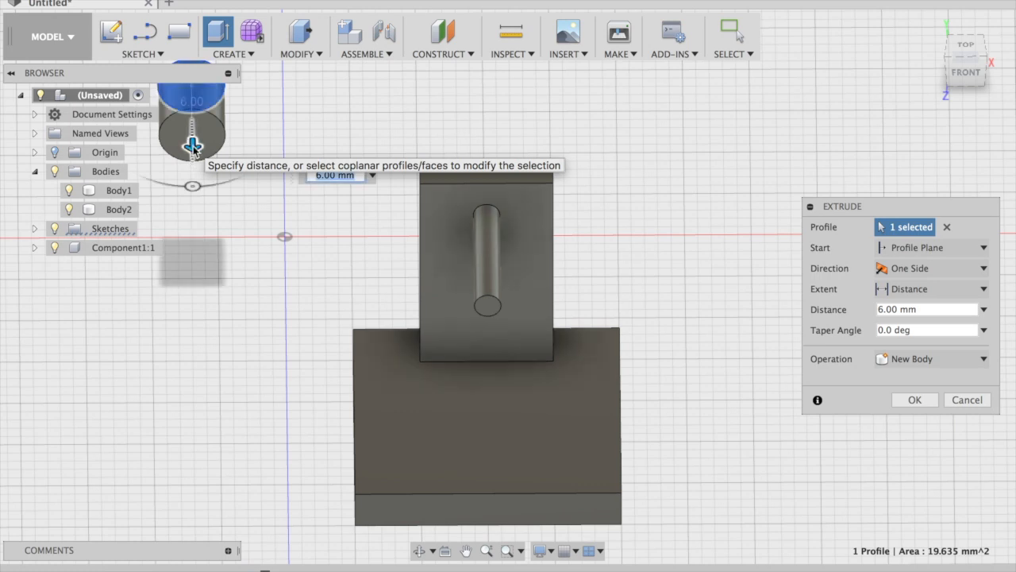
pyautogui.moveTo(192, 147); pyautogui.dragTo(192, 131)
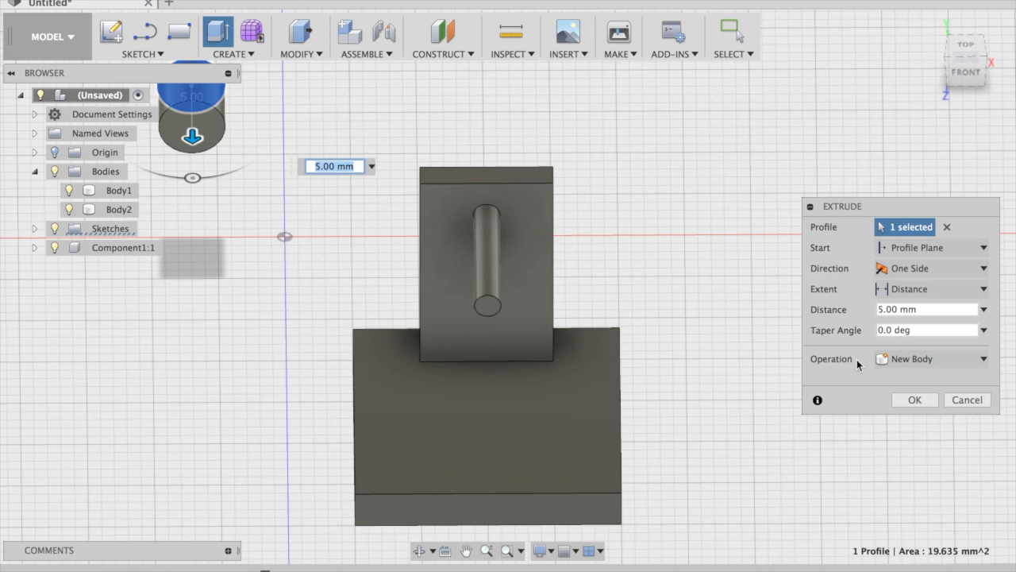
pyautogui.click(915, 399)
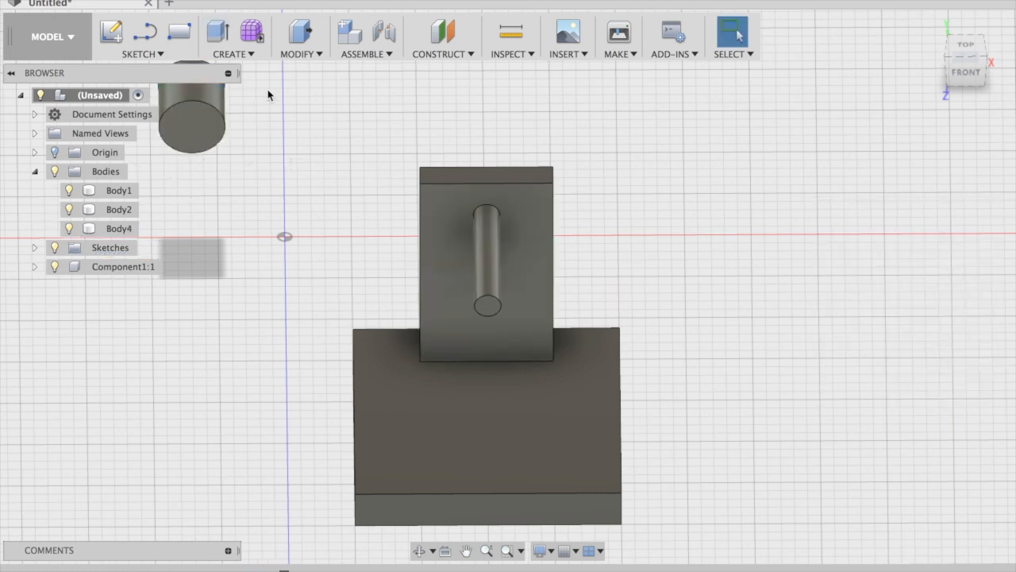
# Try shelling Body4 with a 1.00 mm inside thickness, adjusting the face selection
pyautogui.click(301, 37)
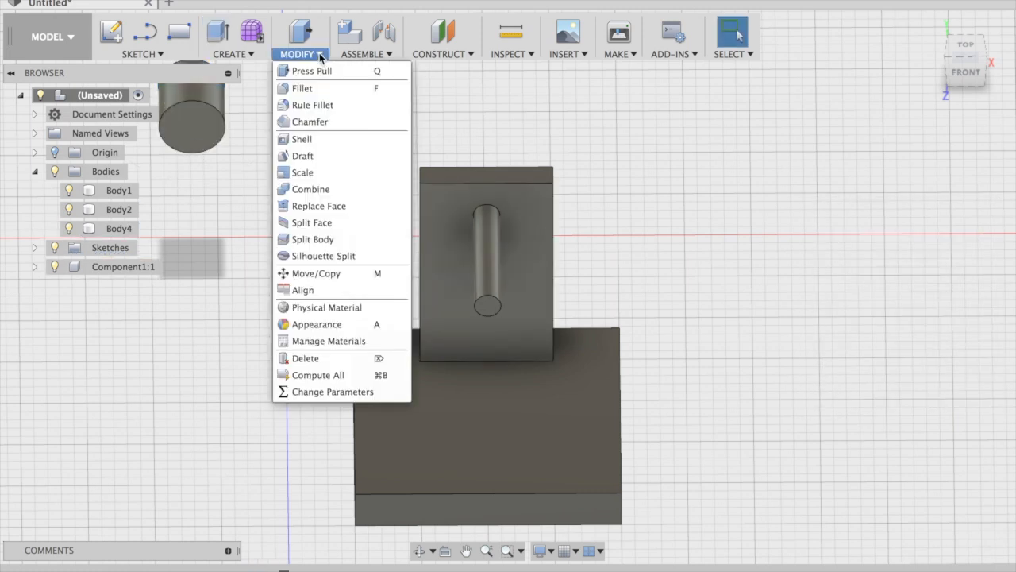
pyautogui.click(302, 139)
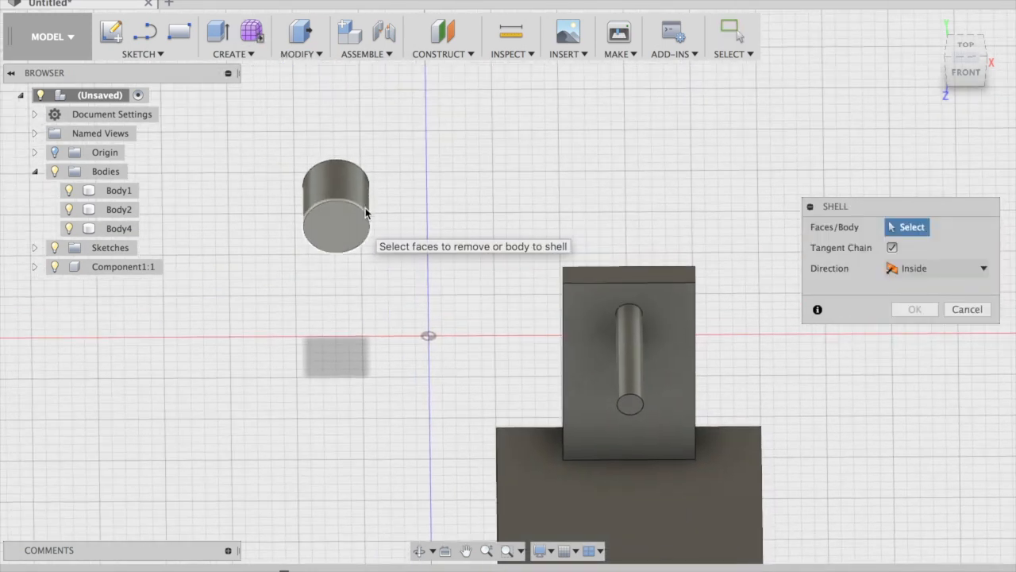
pyautogui.click(336, 205)
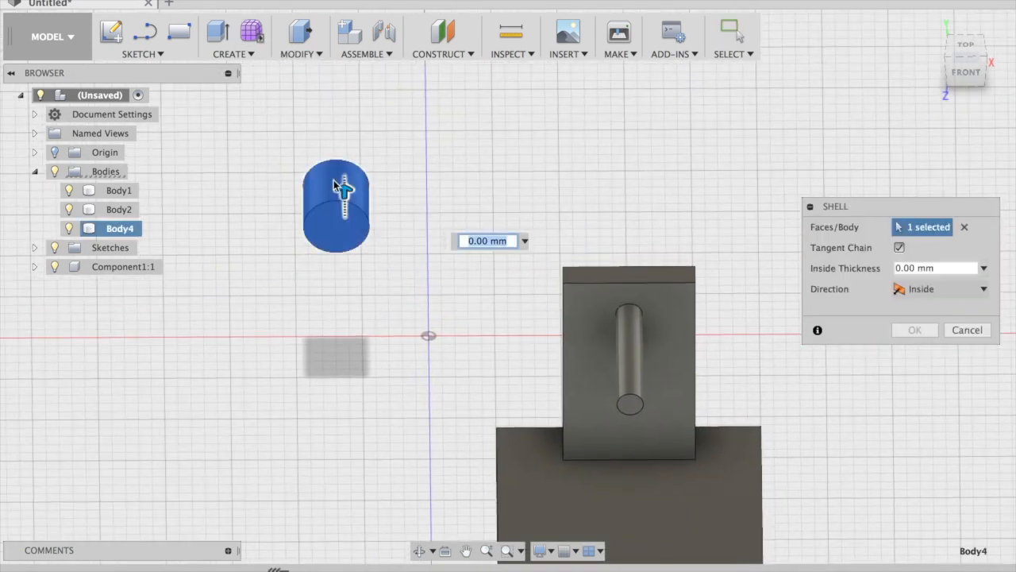
pyautogui.write('1.00 mm')
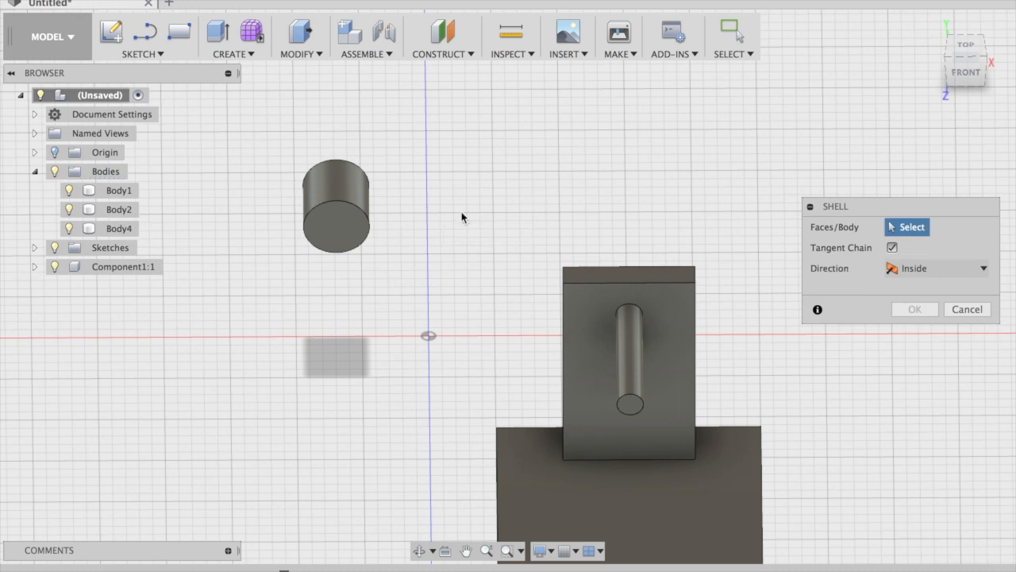
pyautogui.click(336, 215)
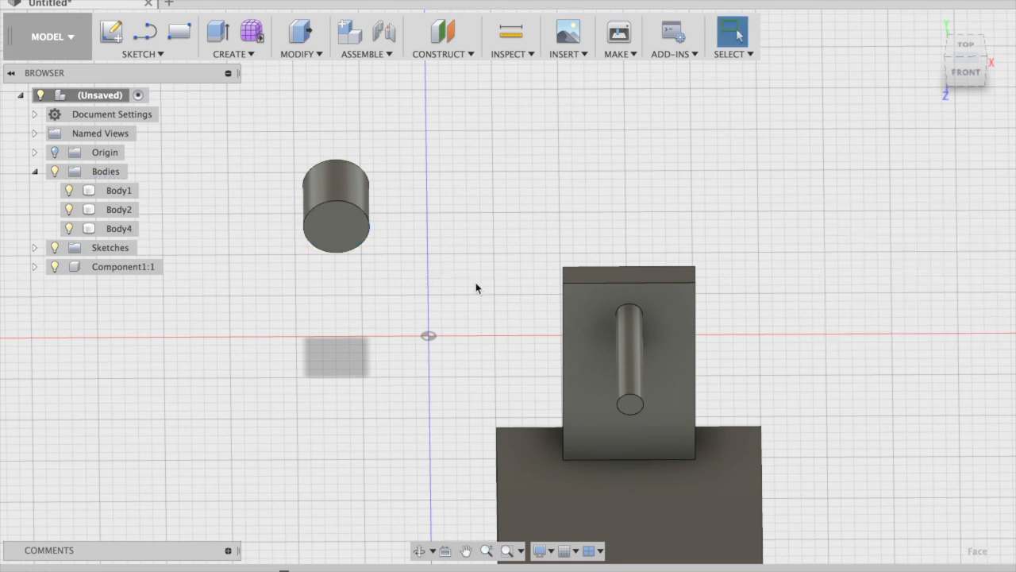
pyautogui.click(335, 222)
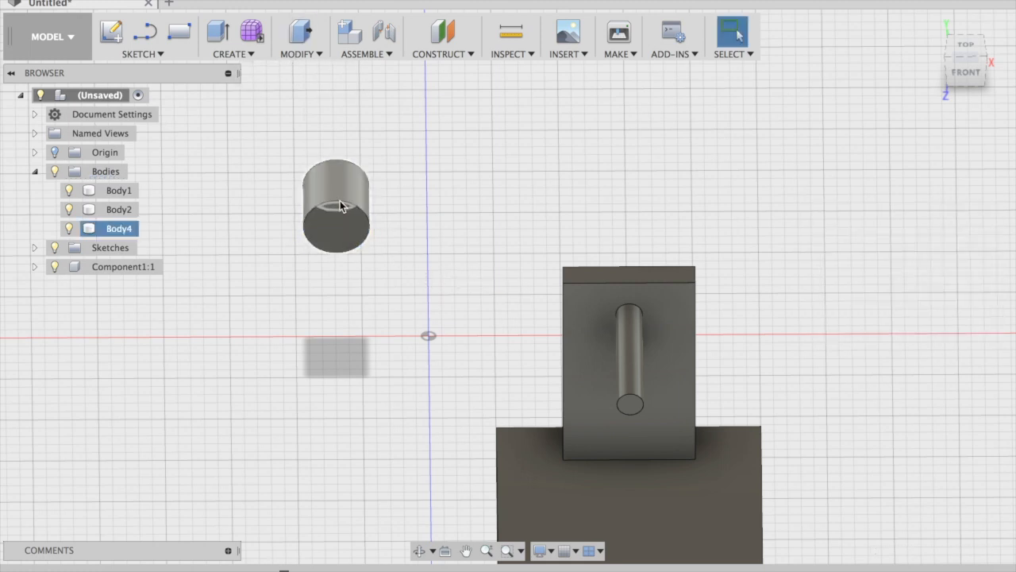
pyautogui.click(336, 232)
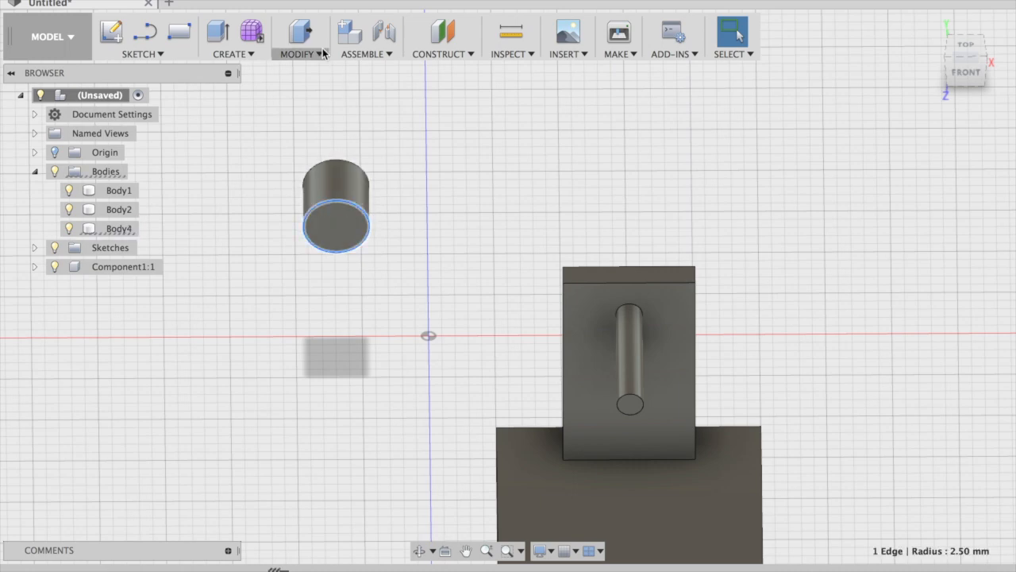
# Reapply Shell to the cylinder, splitting it into two discs and adding Body5
pyautogui.click(300, 35)
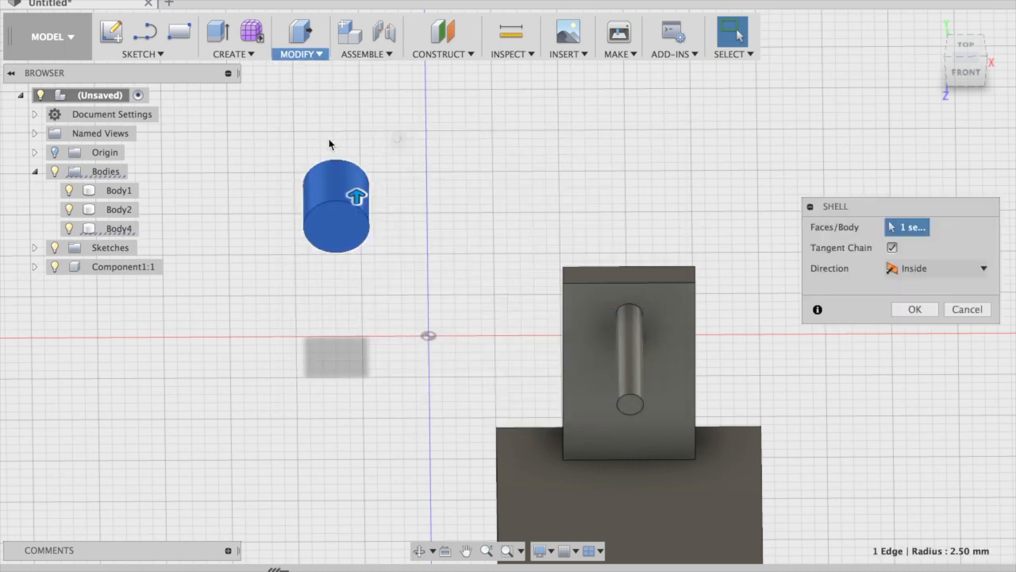
pyautogui.click(333, 206)
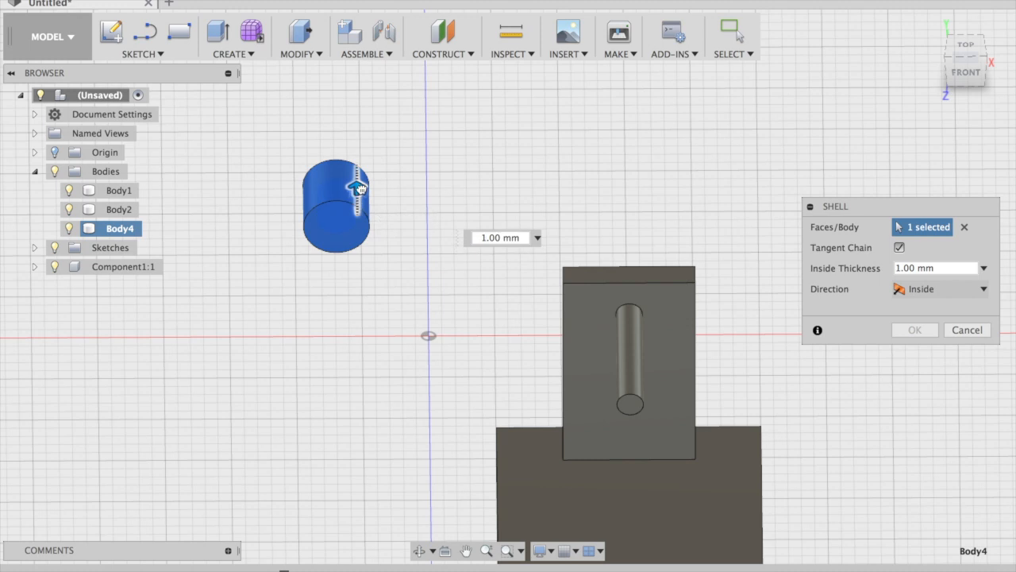
pyautogui.moveTo(355, 188); pyautogui.dragTo(355, 180)
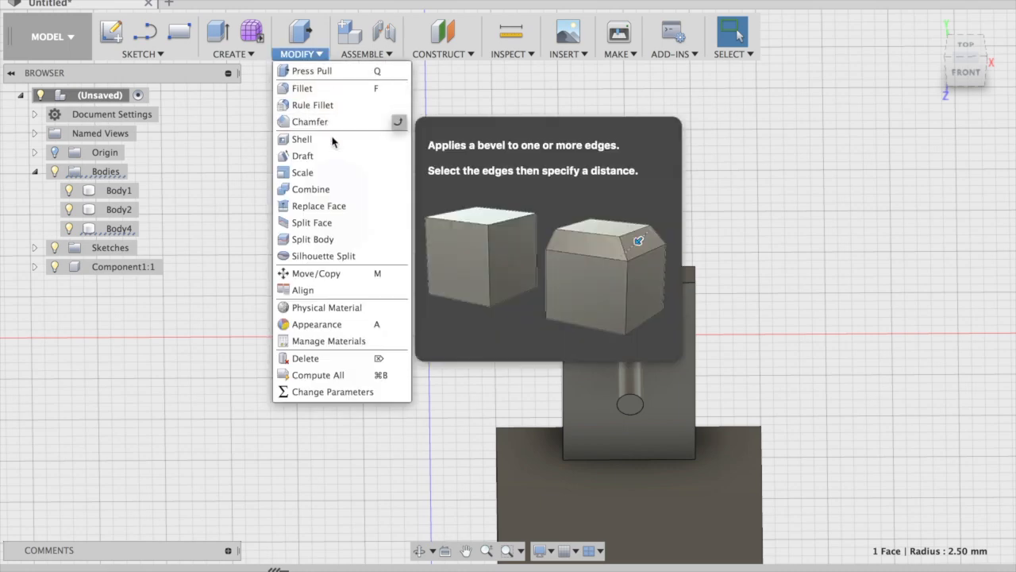
pyautogui.click(301, 139)
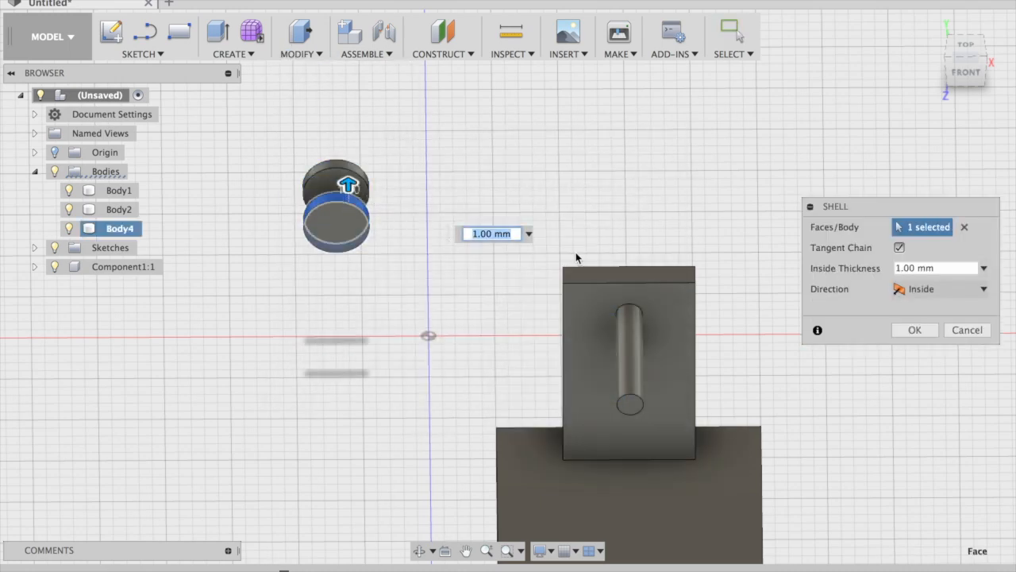
pyautogui.click(914, 330)
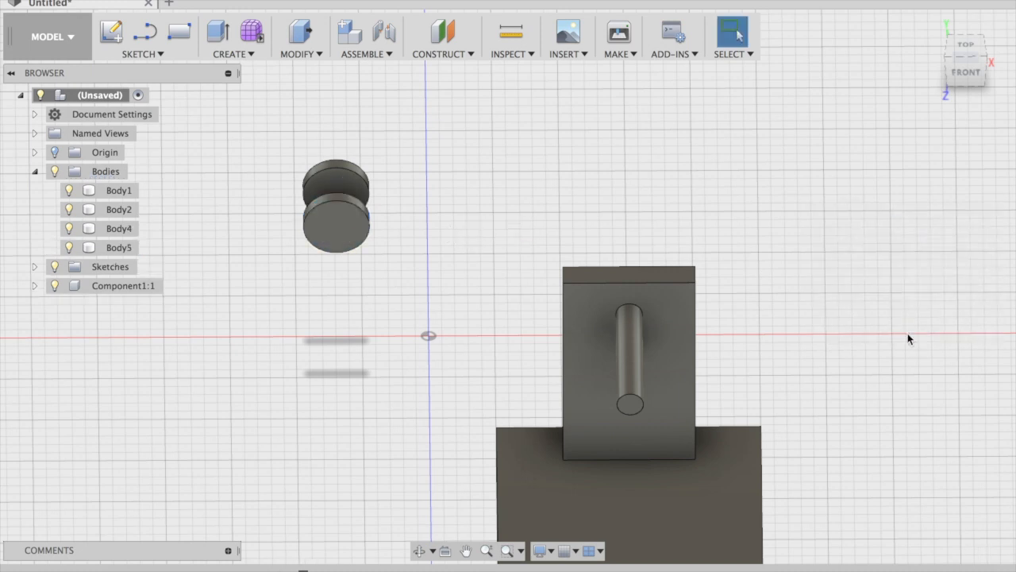
pyautogui.moveTo(507, 160)
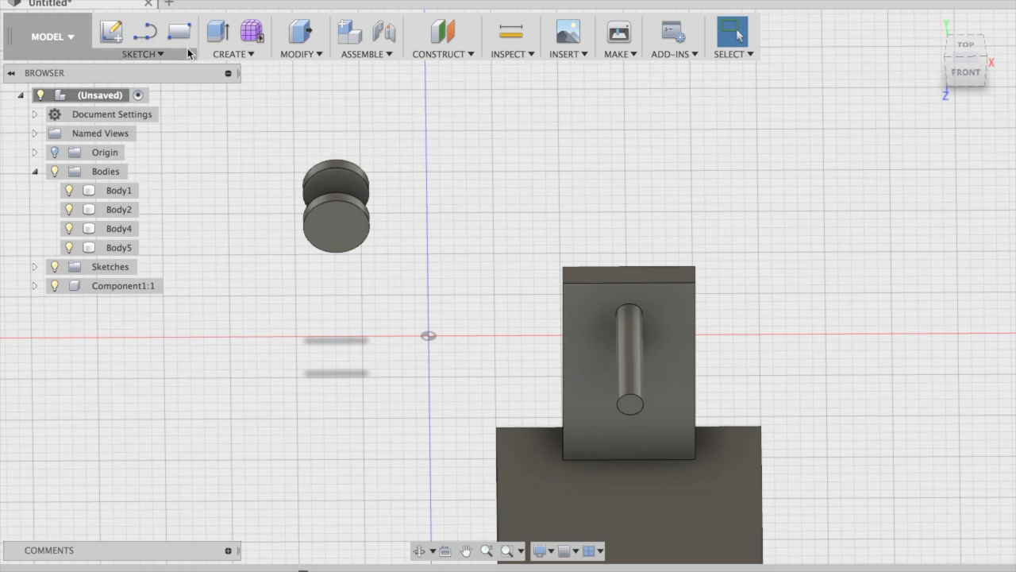
# Draw a small circle at the disc centre and extrude it -5 mm, joining both discs
pyautogui.click(141, 54)
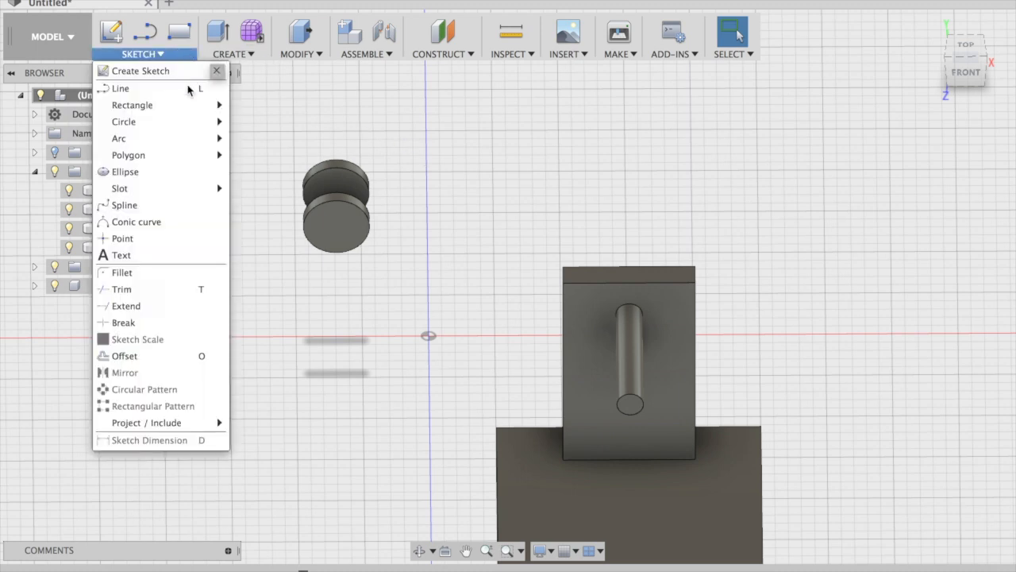
pyautogui.moveTo(123, 122)
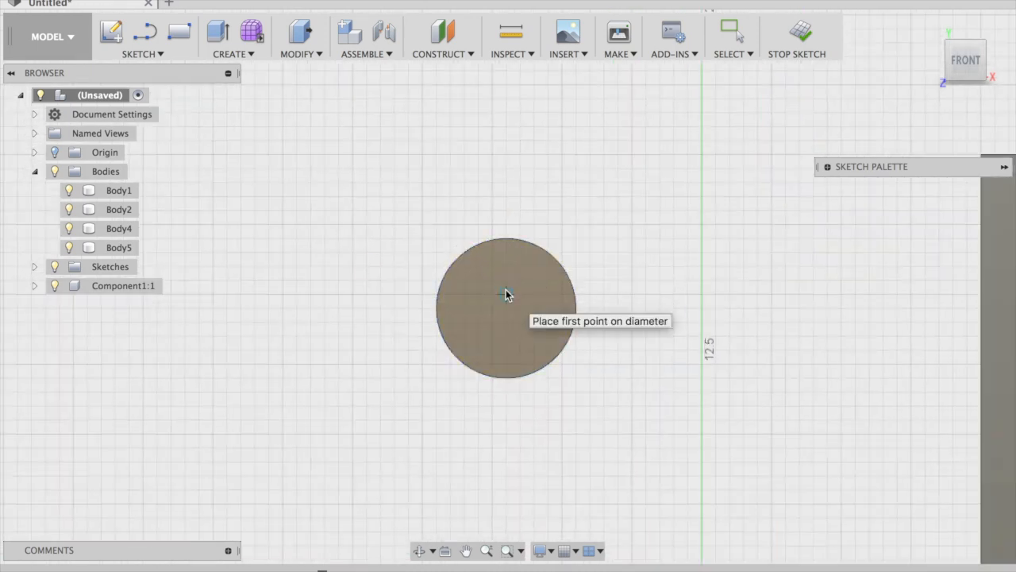
pyautogui.click(507, 308)
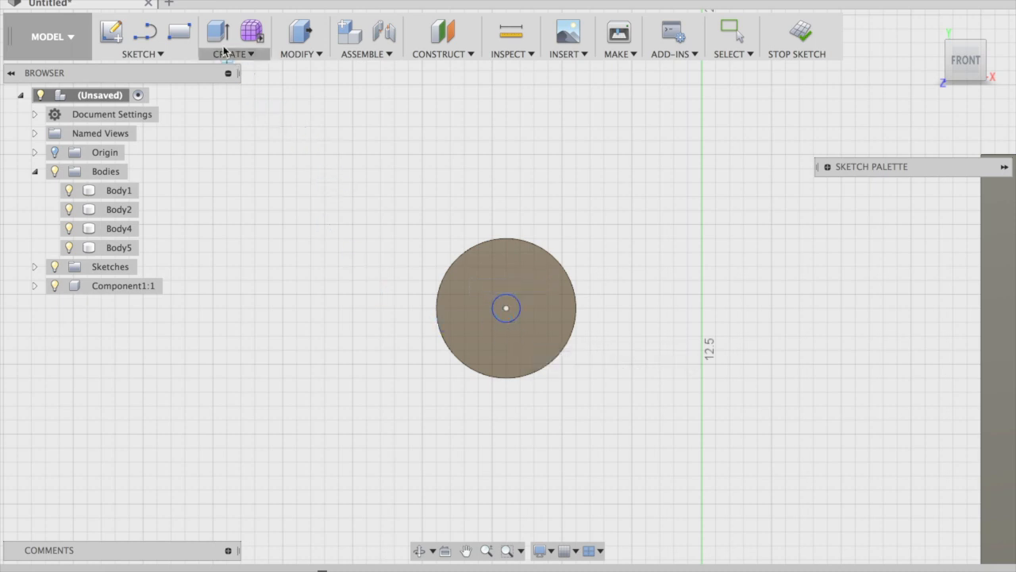
pyautogui.click(232, 37)
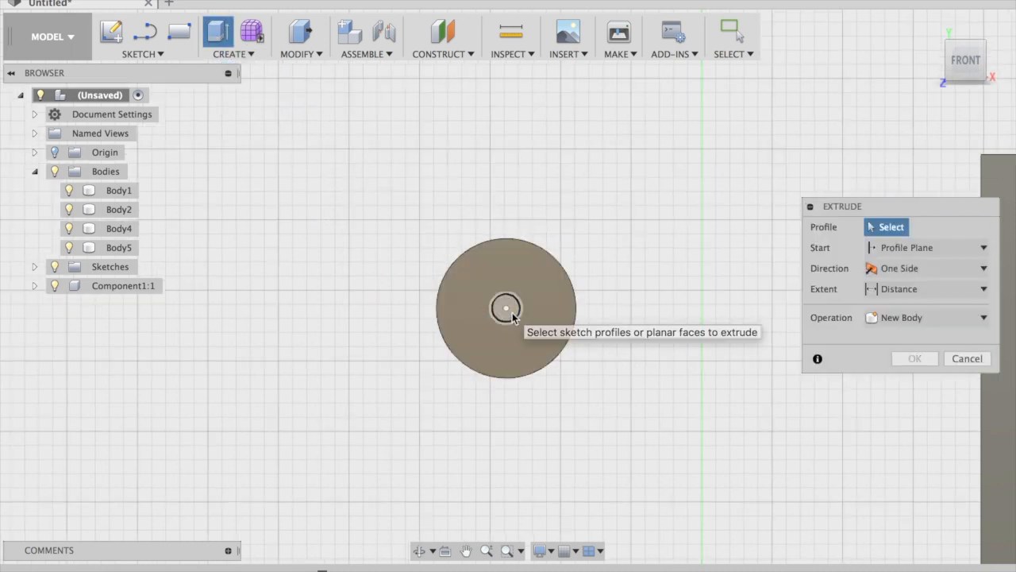
pyautogui.click(506, 307)
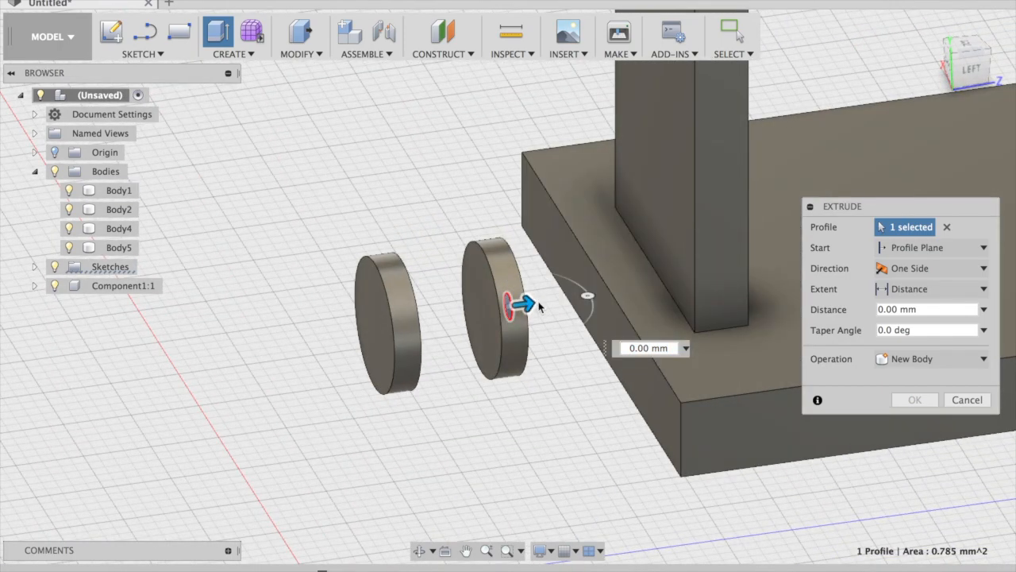
pyautogui.moveTo(520, 306); pyautogui.dragTo(357, 328)
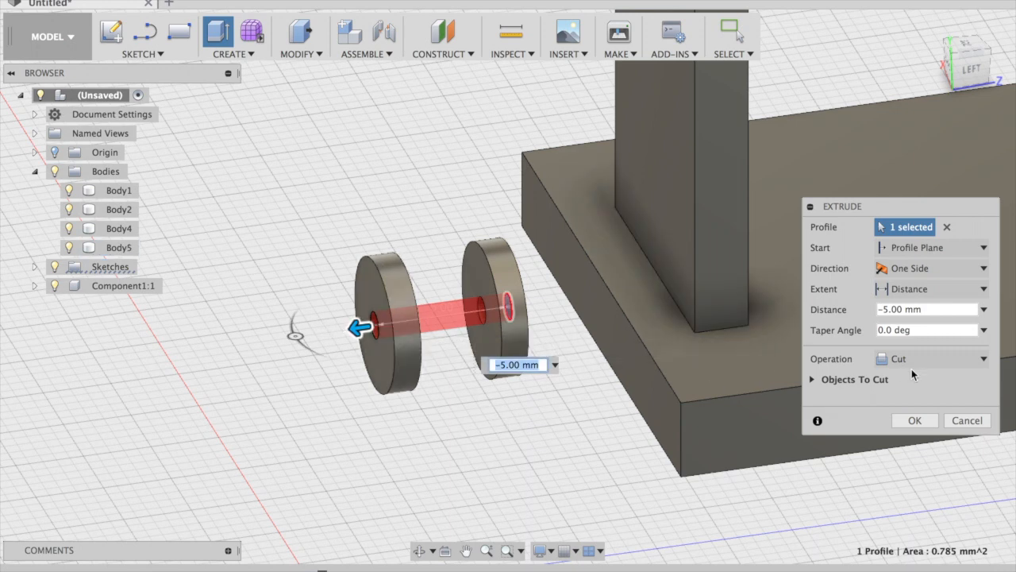
pyautogui.click(930, 358)
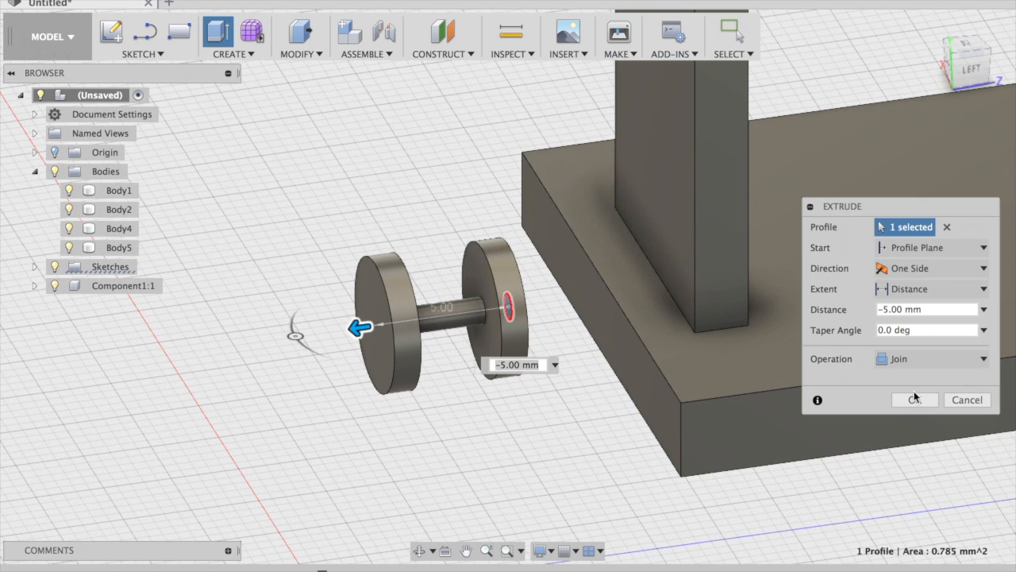
pyautogui.click(914, 400)
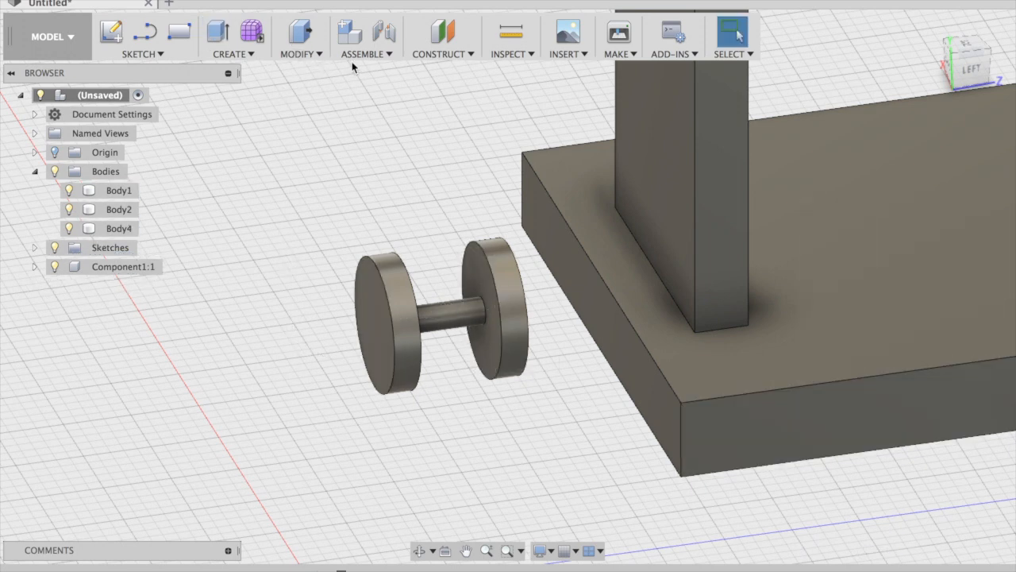
# Create Component2 from the disc-and-axle body Body4
pyautogui.click(350, 31)
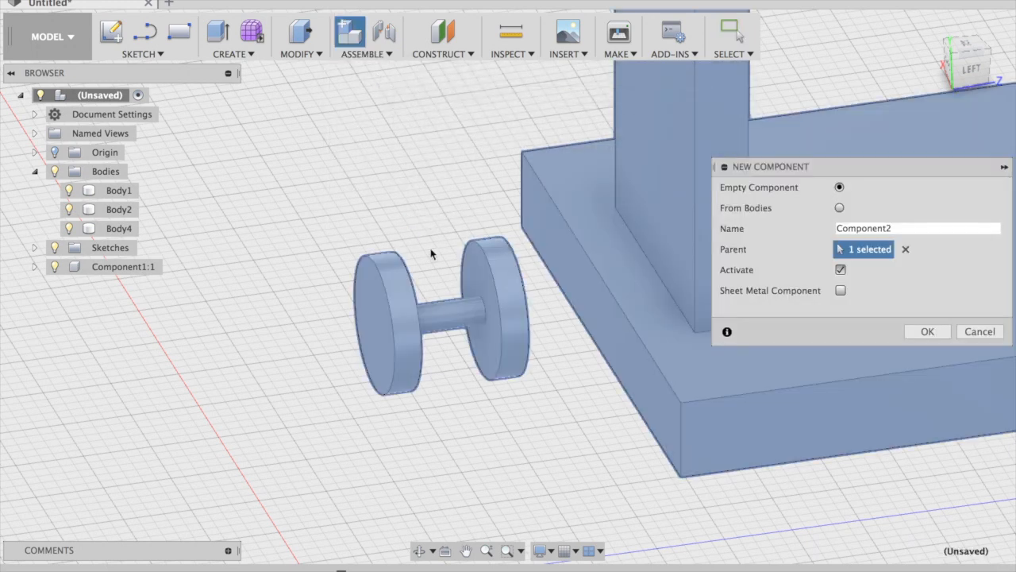
pyautogui.click(839, 207)
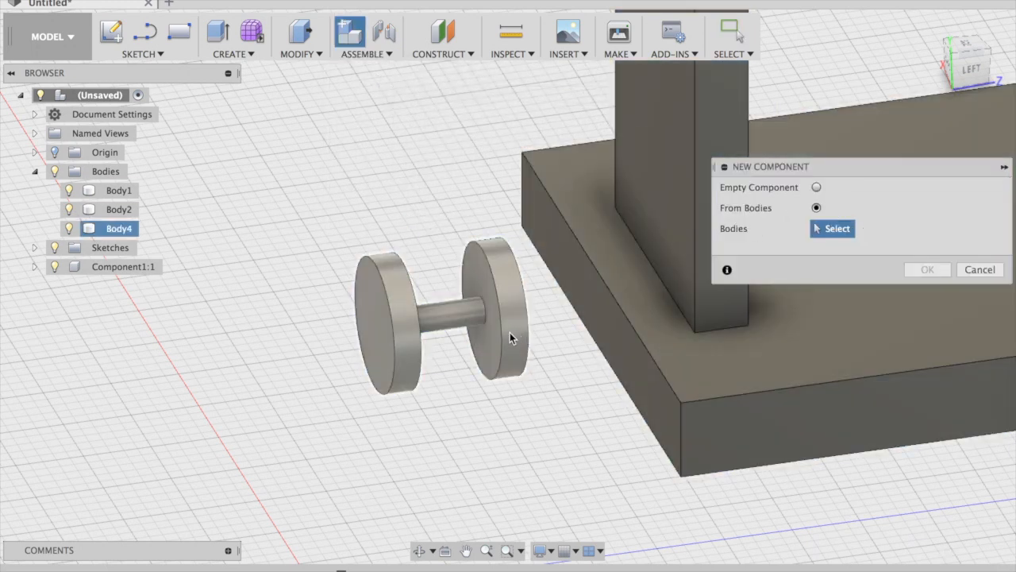
pyautogui.click(443, 318)
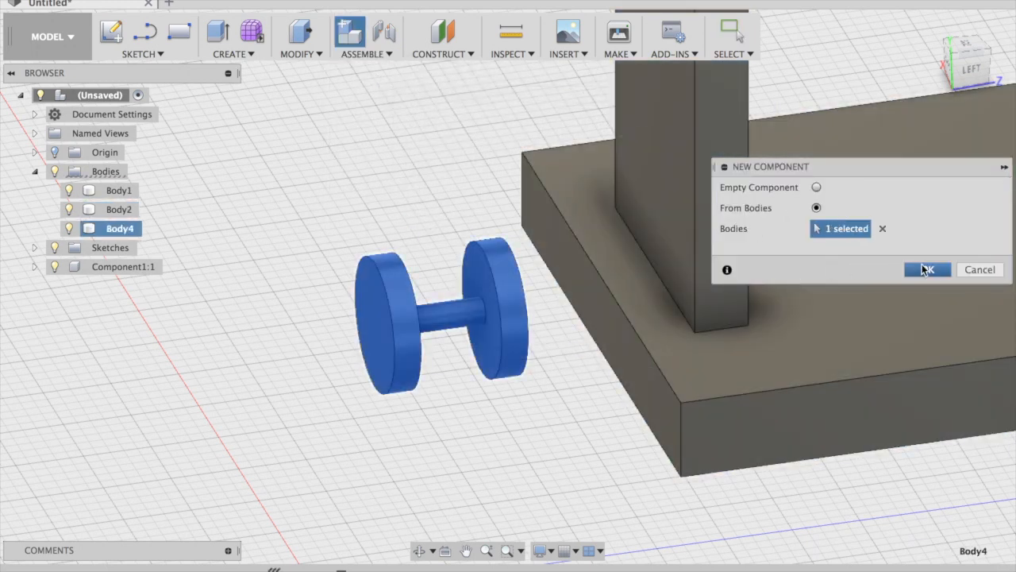
pyautogui.click(927, 269)
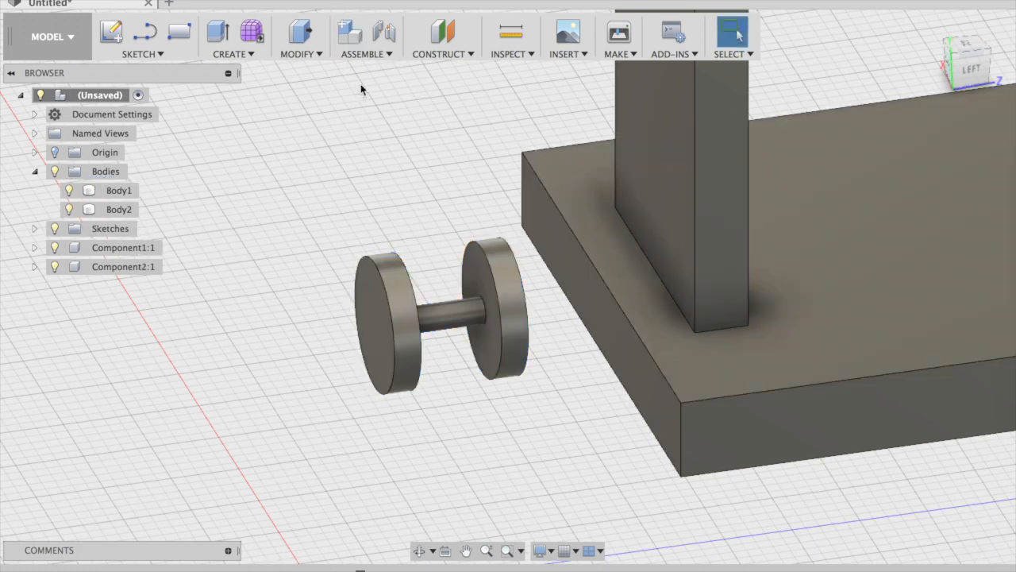
pyautogui.click(385, 32)
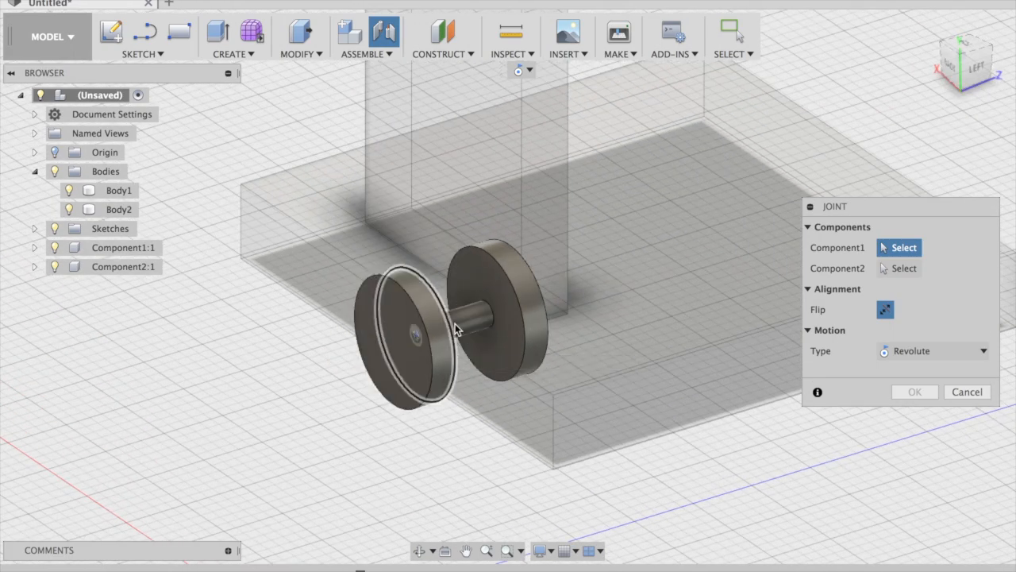
pyautogui.moveTo(524, 262)
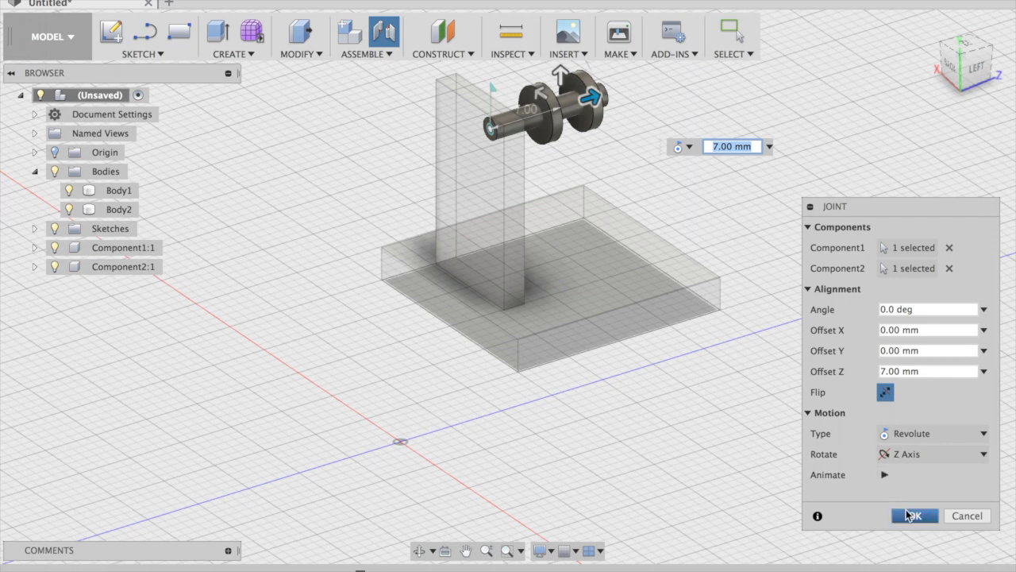
pyautogui.moveTo(952, 160)
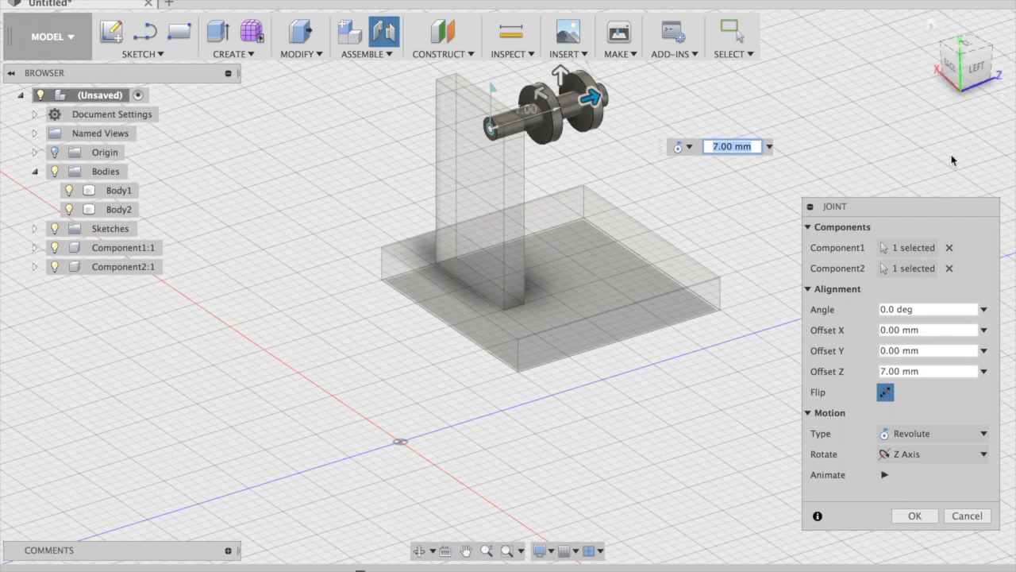
pyautogui.moveTo(911, 530)
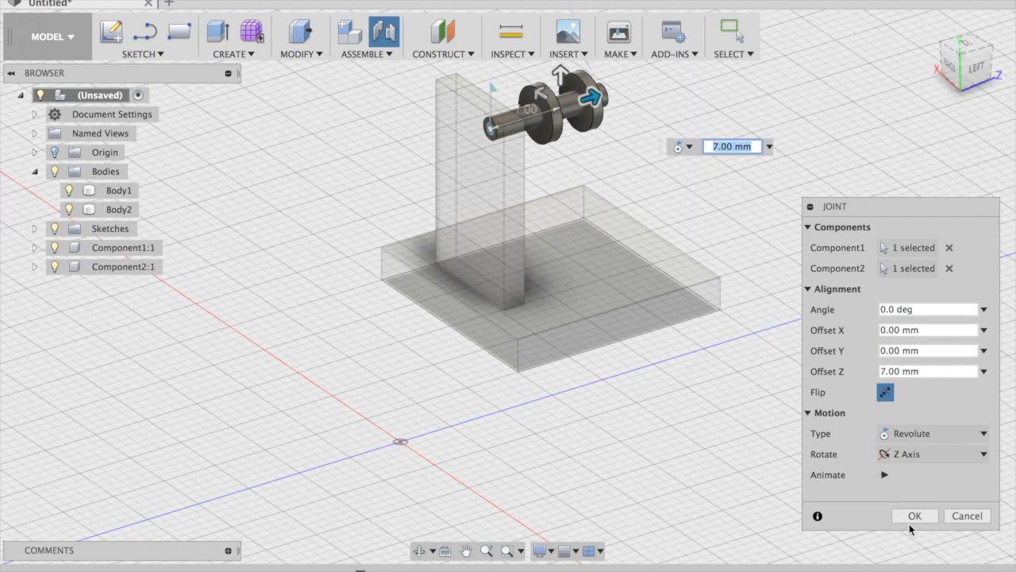
# Confirm the revolute joint rotating about Z with a 7.00 mm Z offset
pyautogui.click(915, 515)
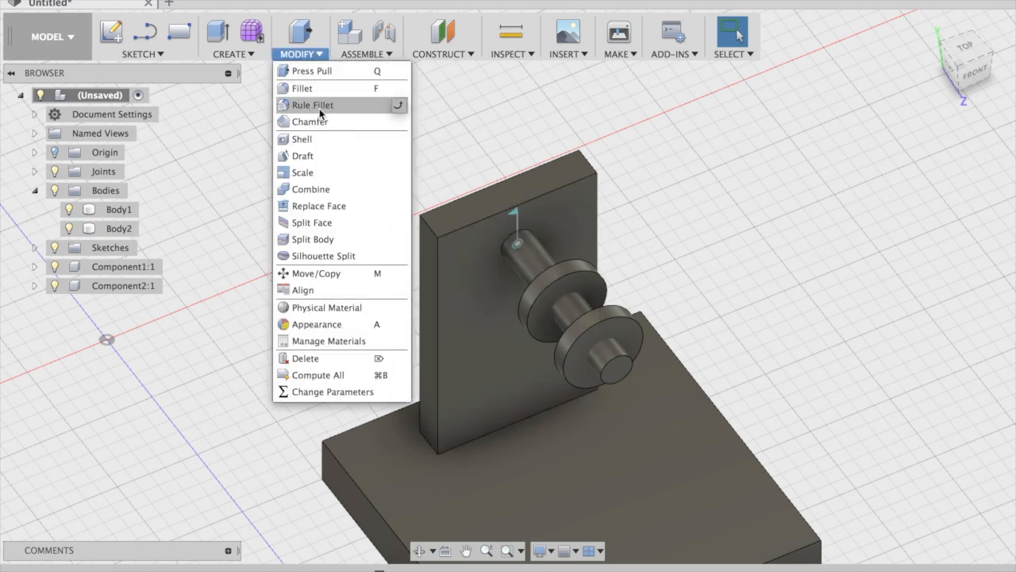
# Join Body1 and Body2 into one body with Combine
pyautogui.click(311, 189)
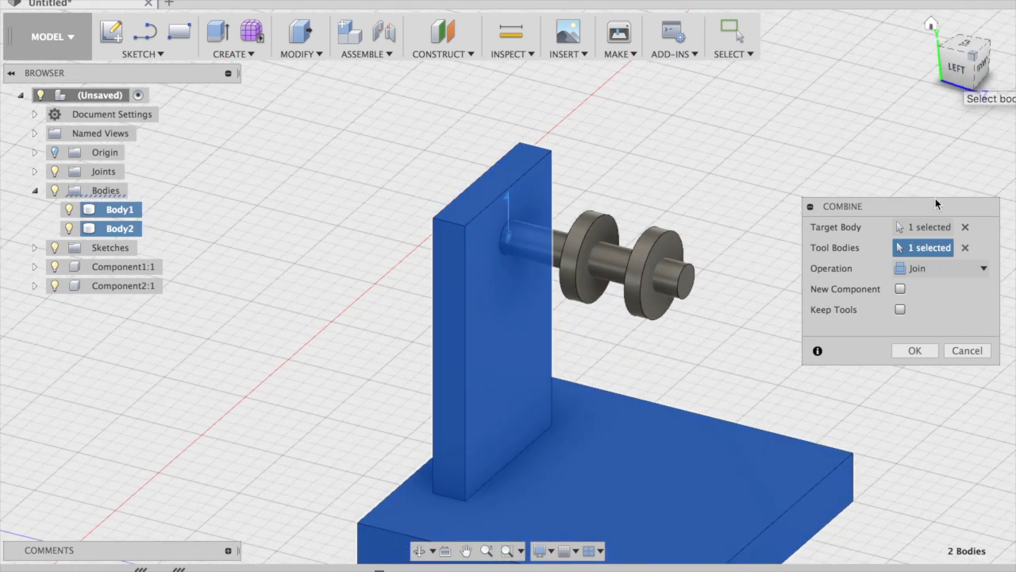
pyautogui.click(914, 350)
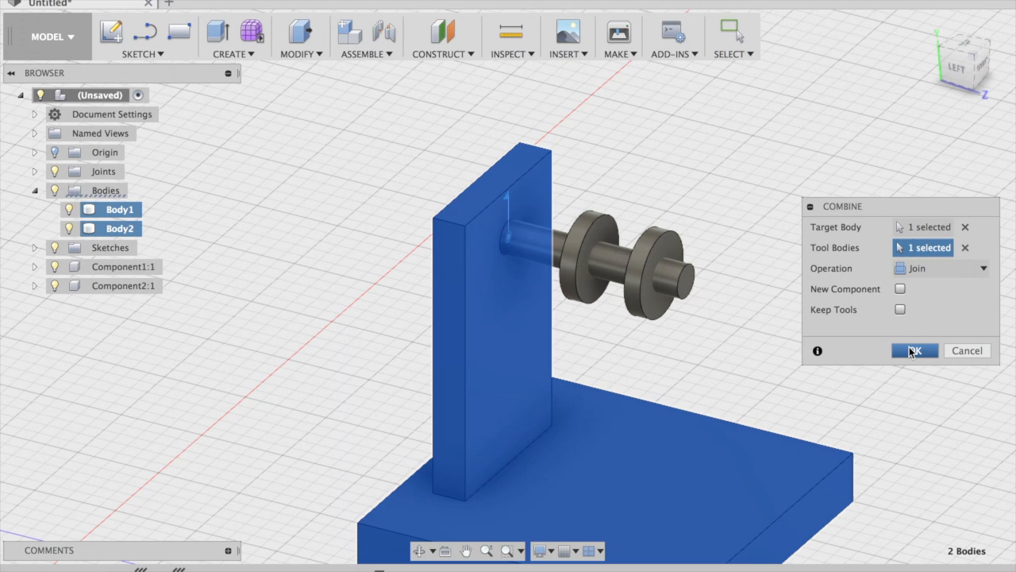
pyautogui.click(913, 351)
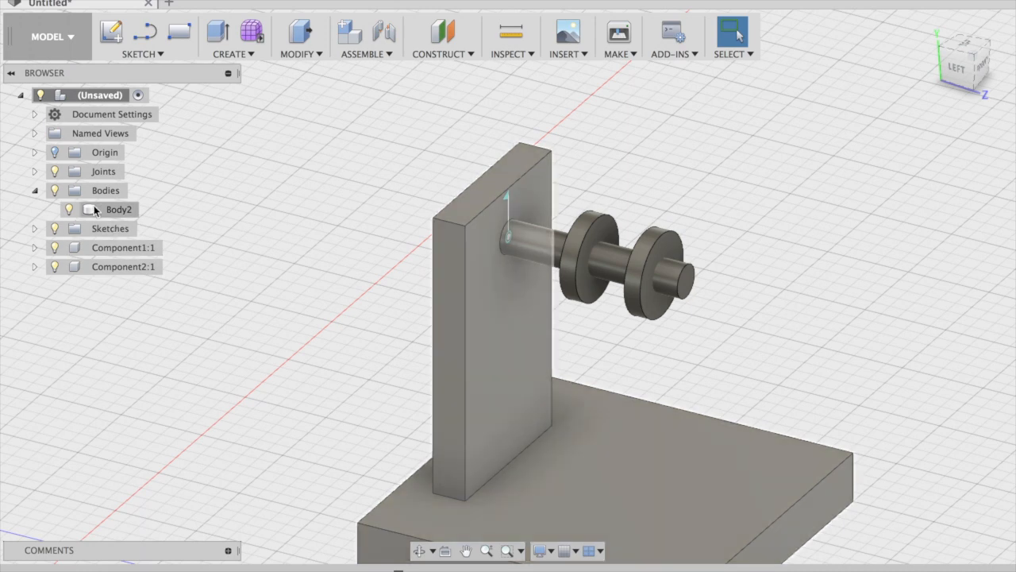
# Convert merged Body2 into Component1:1 and ground it in place
pyautogui.rightClick(119, 209)
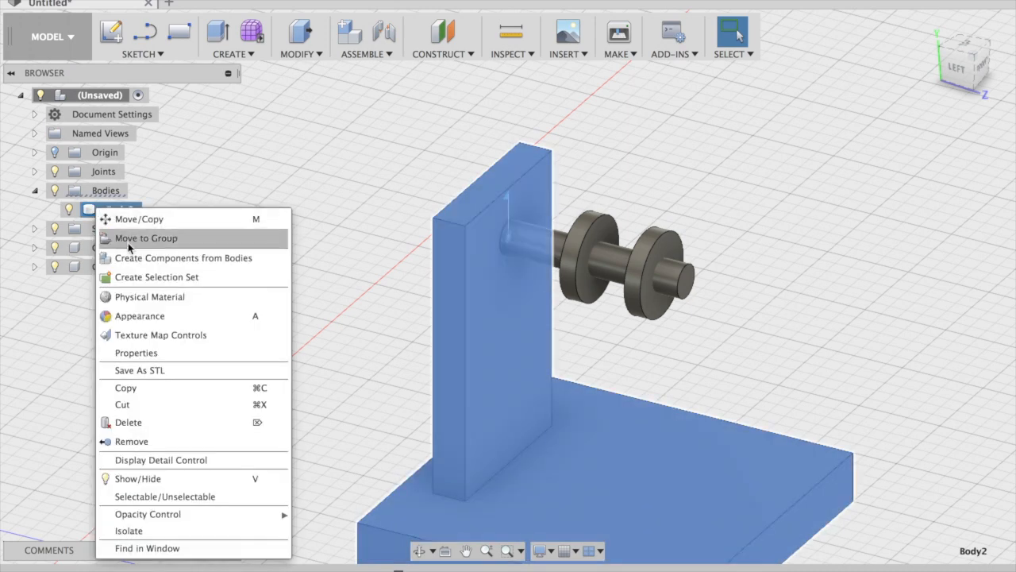
pyautogui.moveTo(175, 404)
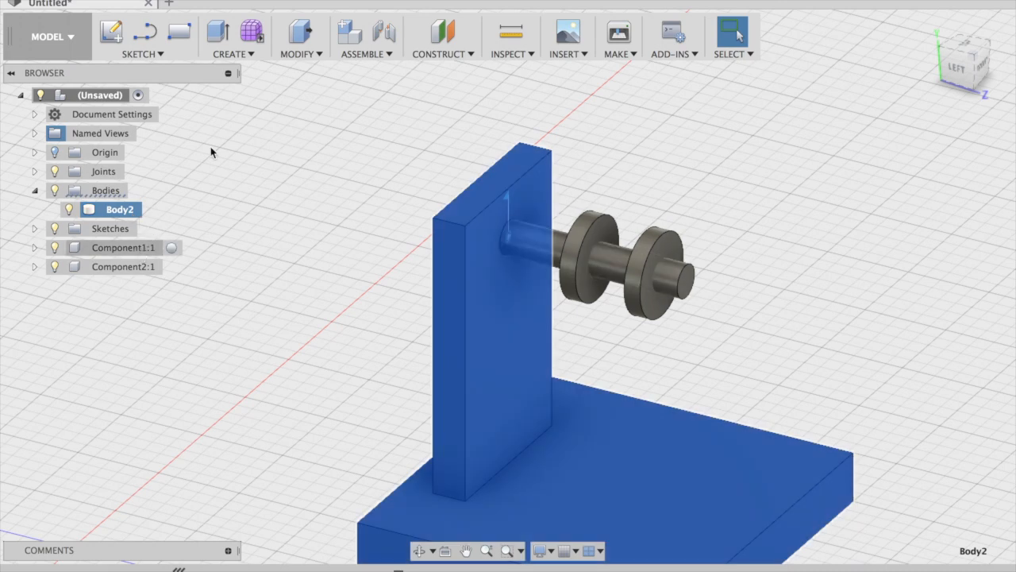
pyautogui.moveTo(272, 87)
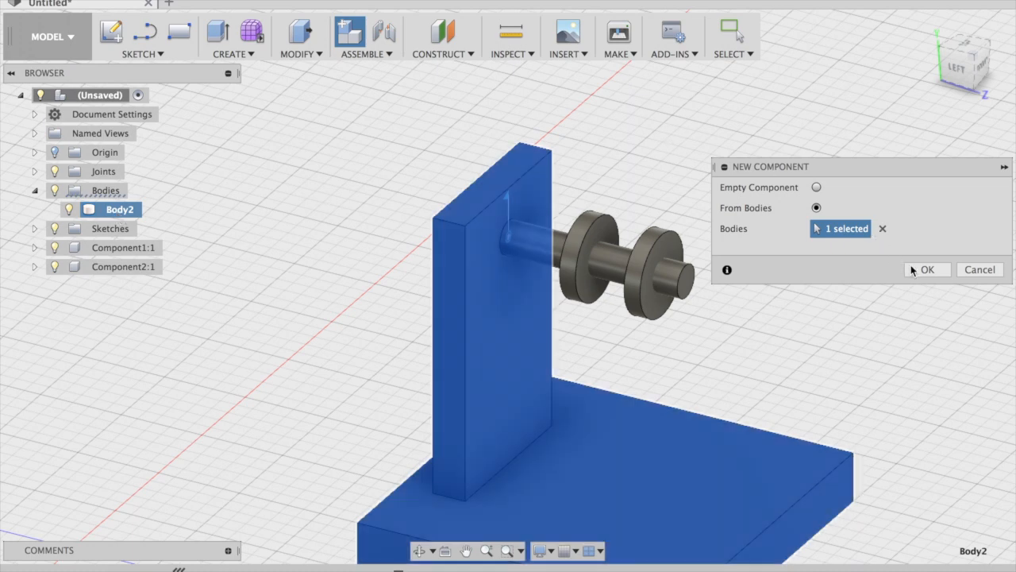
pyautogui.click(926, 269)
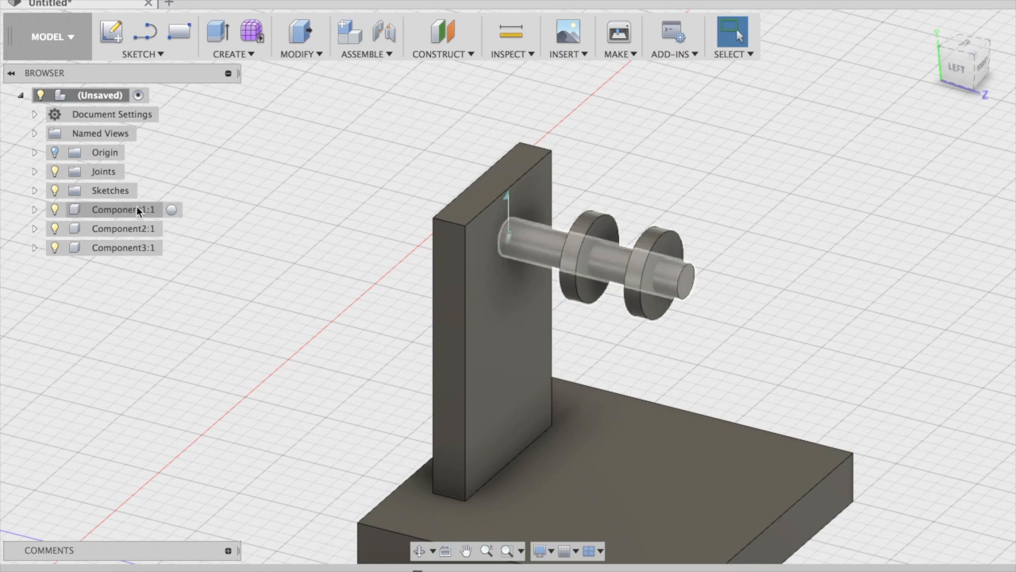
pyautogui.click(123, 247)
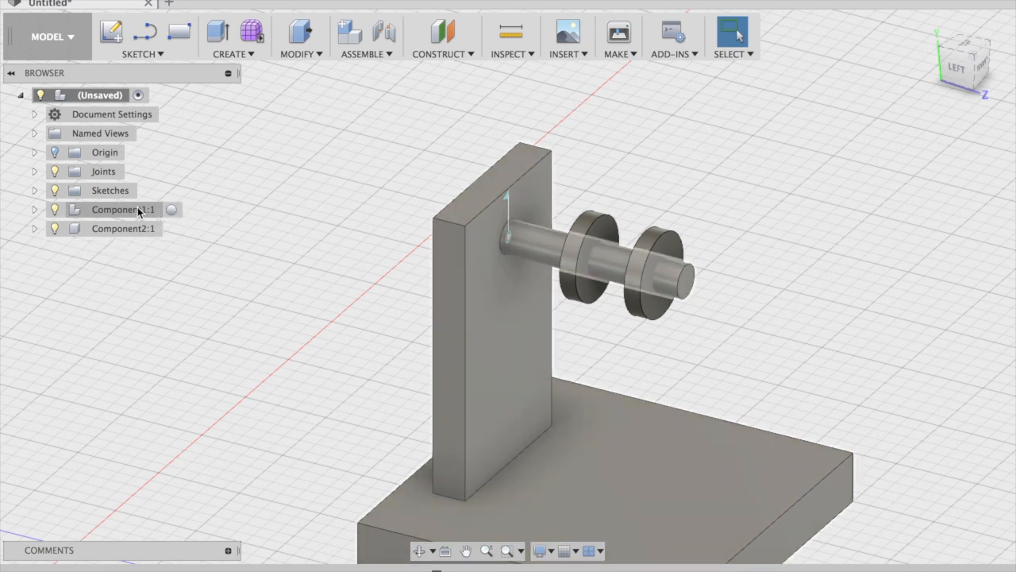
pyautogui.rightClick(123, 209)
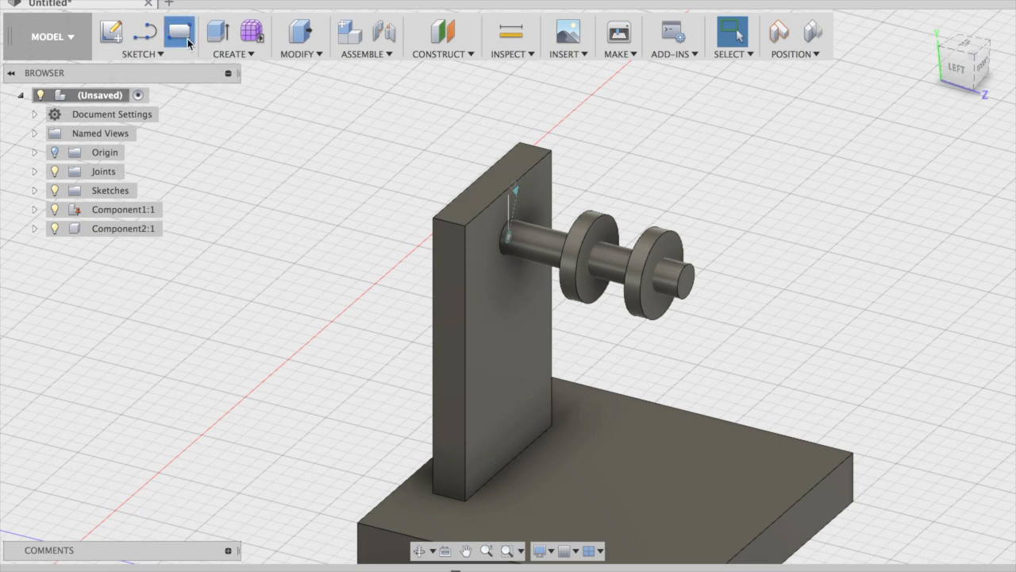
# Draw a 0.500 mm rectangle sketch on the outer pulley disc face
pyautogui.click(178, 32)
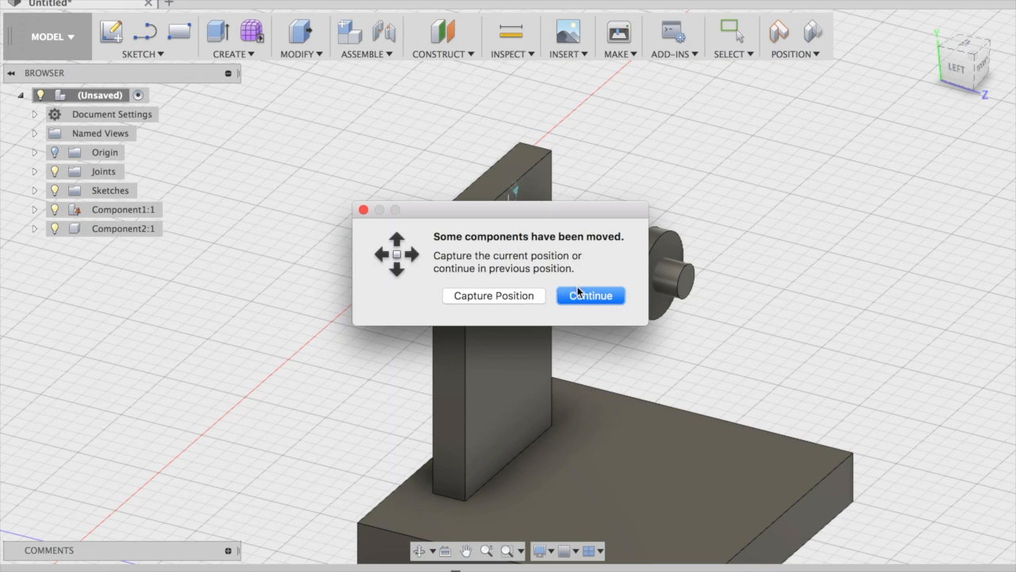
pyautogui.click(590, 294)
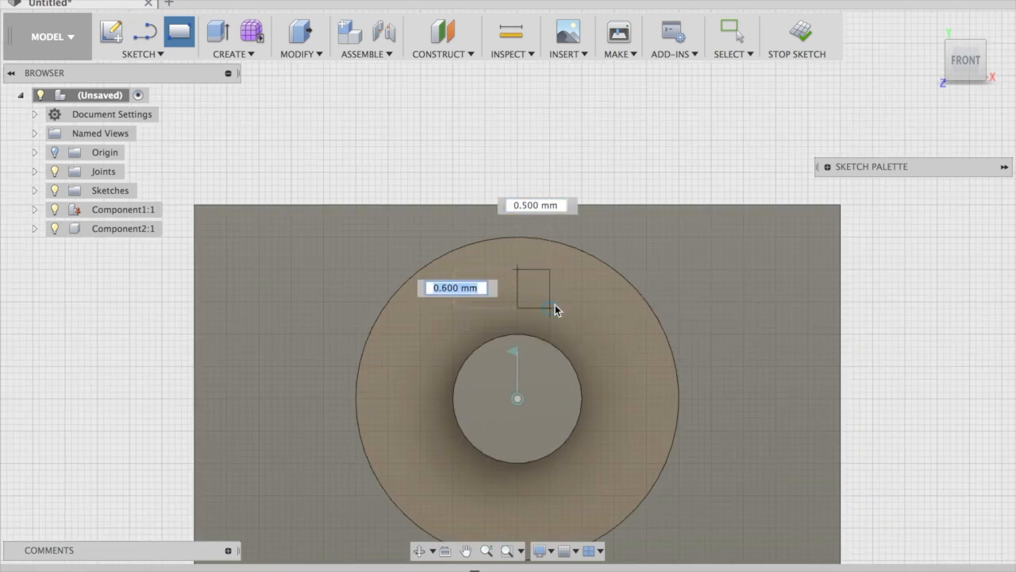
pyautogui.write('0.500')
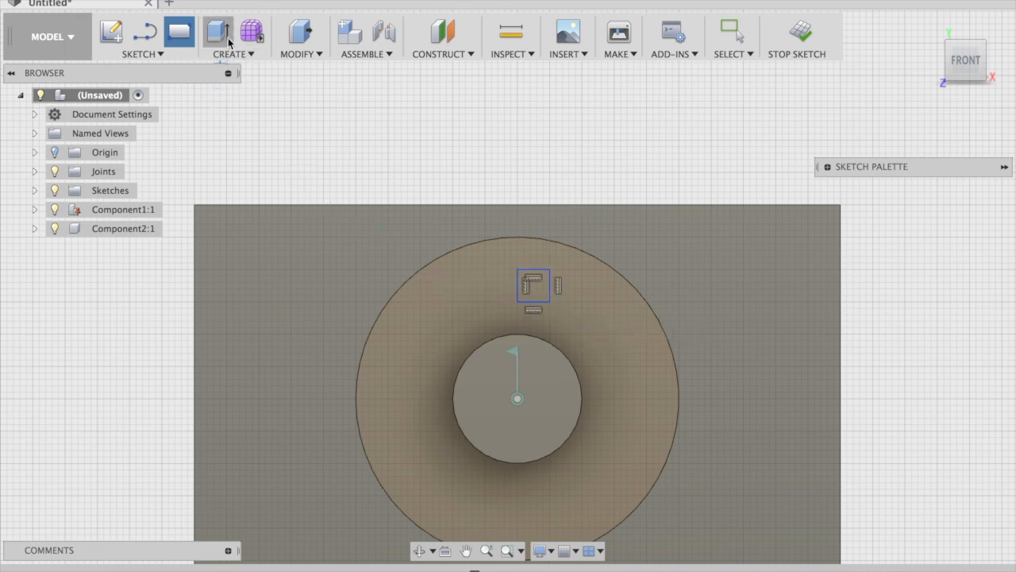
# Extrude the small square profile 1.50 mm, joined to the pulley disc
pyautogui.click(233, 36)
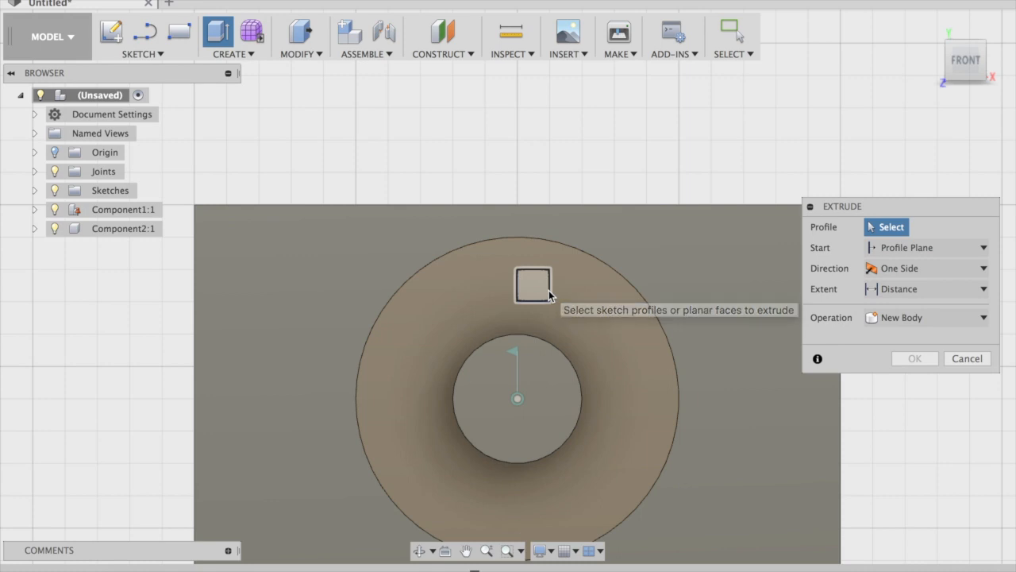
pyautogui.click(533, 284)
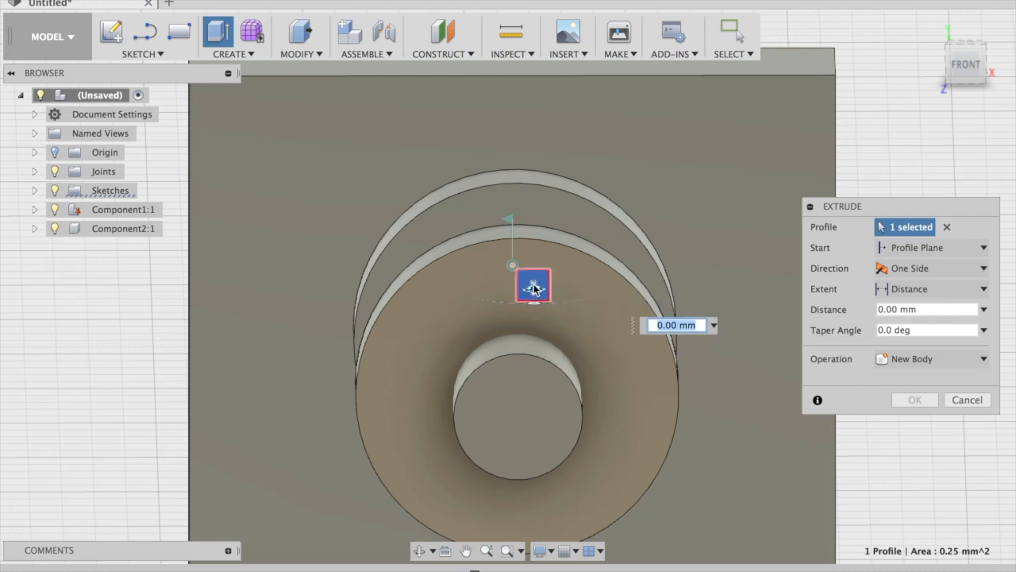
pyautogui.moveTo(532, 286)
pyautogui.write('1.5')
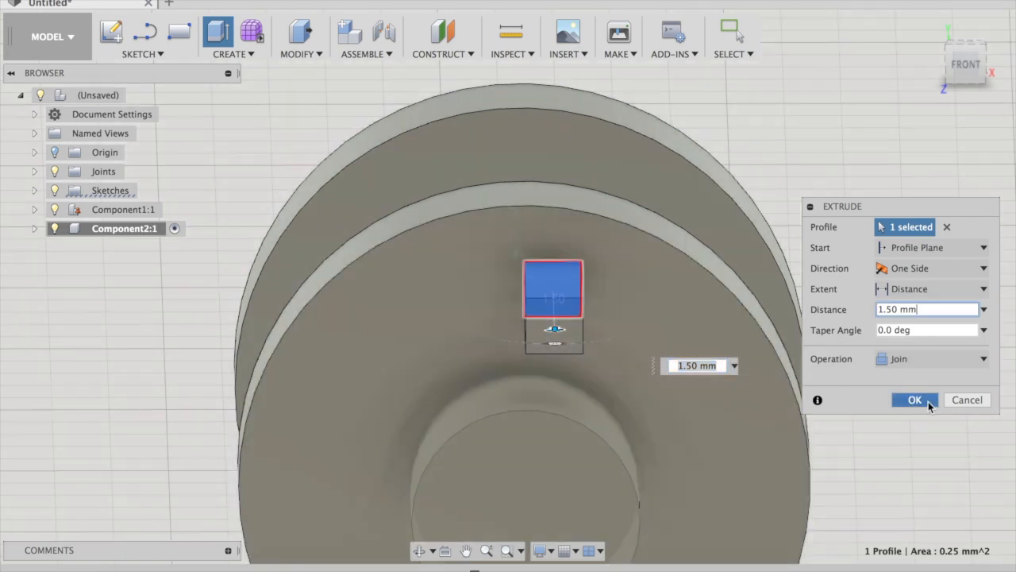
pyautogui.click(913, 399)
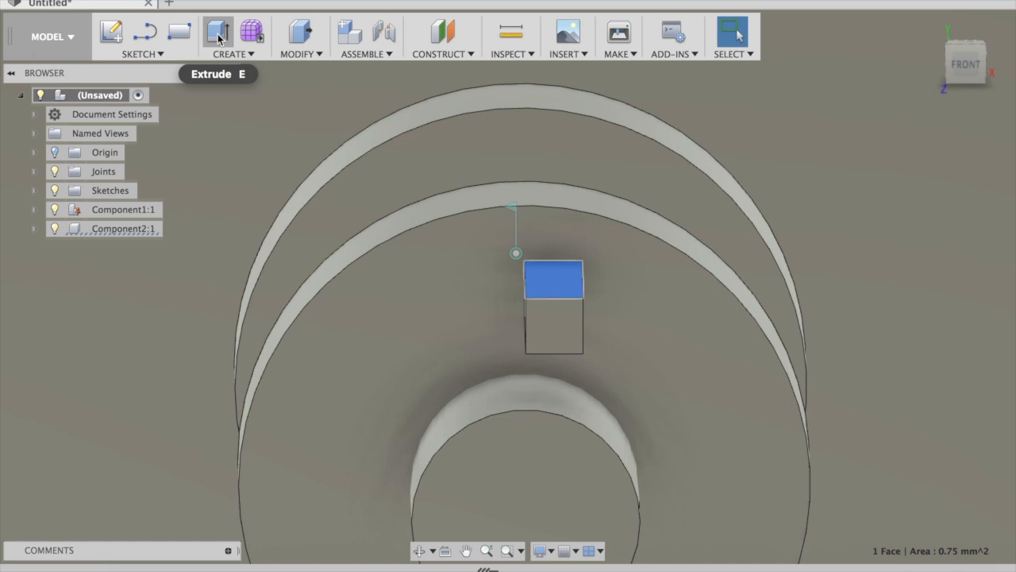
# Extrude the block's top face upward 1.40 mm with Join to form the arm
pyautogui.click(218, 32)
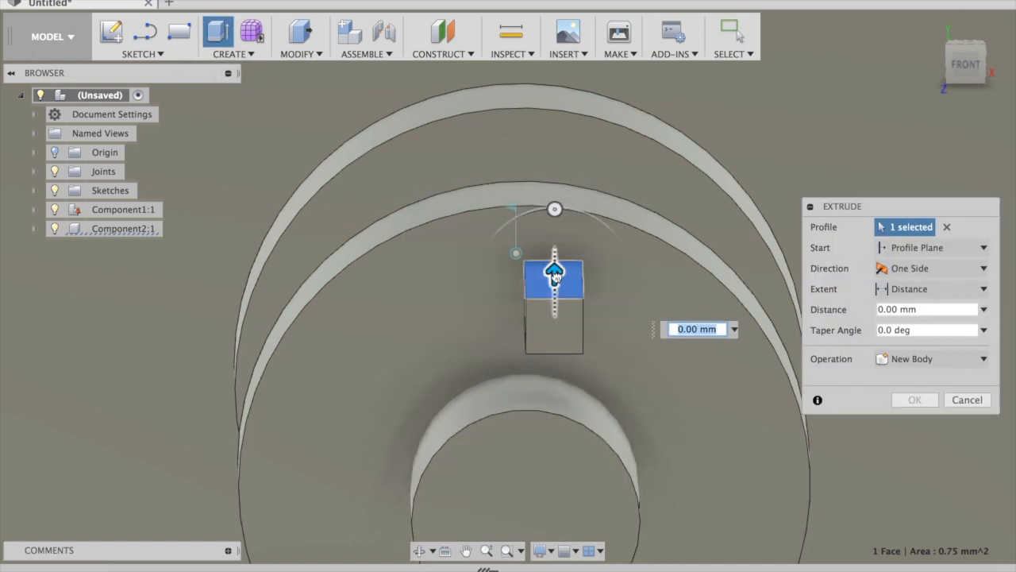
pyautogui.moveTo(554, 274); pyautogui.dragTo(554, 115)
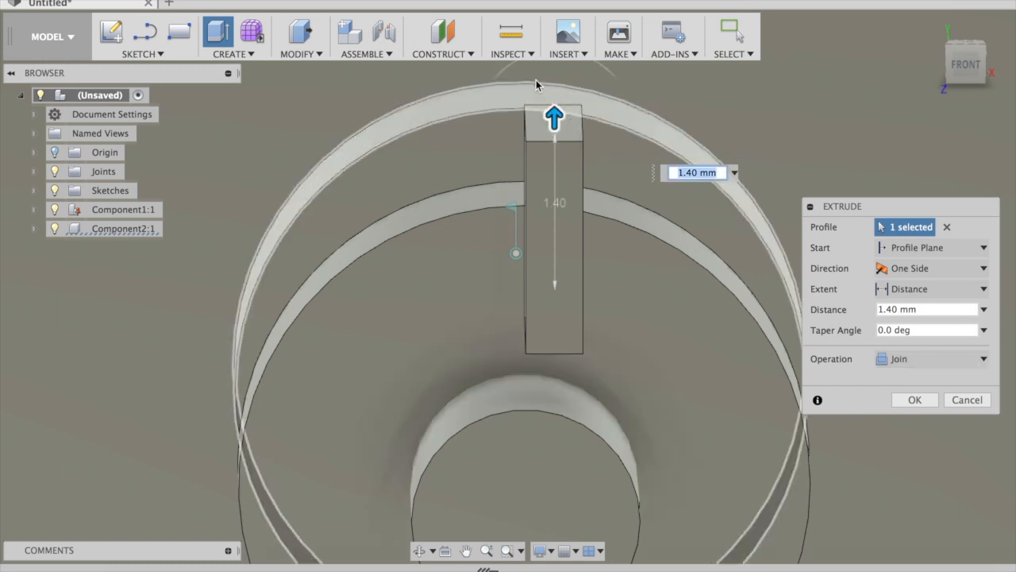
pyautogui.moveTo(554, 118); pyautogui.dragTo(555, 104)
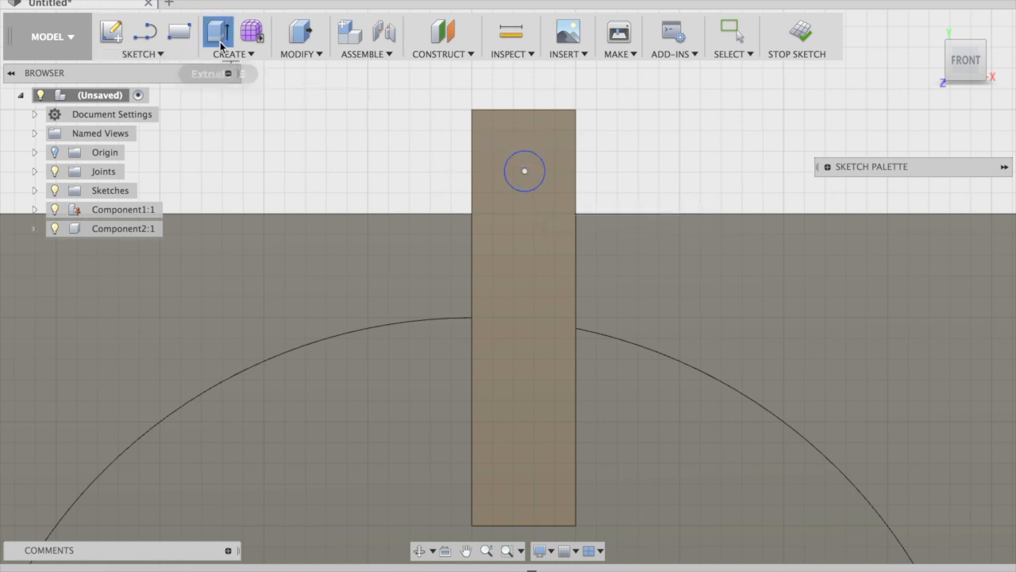
# Extrude the small circle at the arm tip 1.60 mm into a crank pin
pyautogui.click(218, 32)
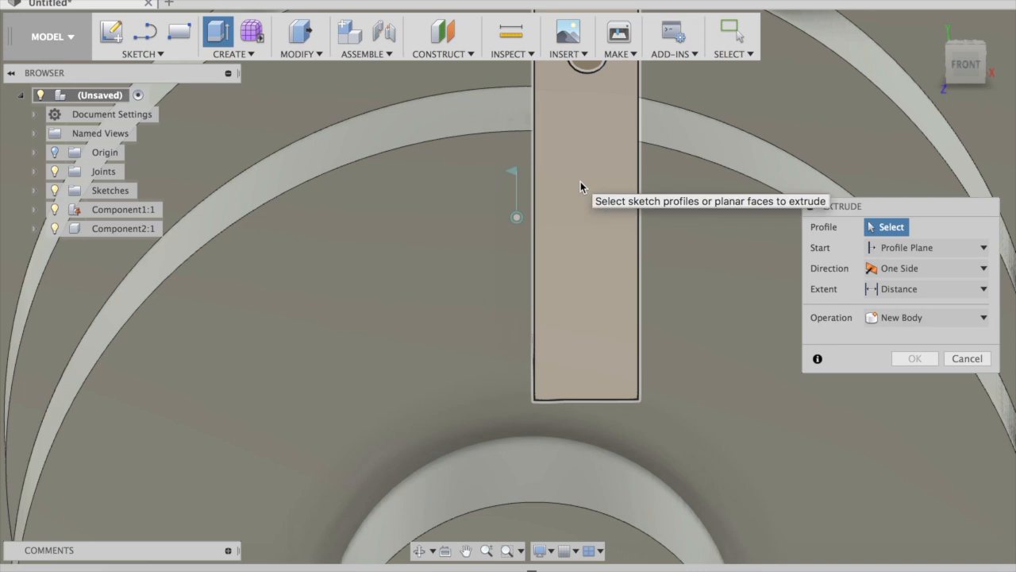
pyautogui.click(586, 230)
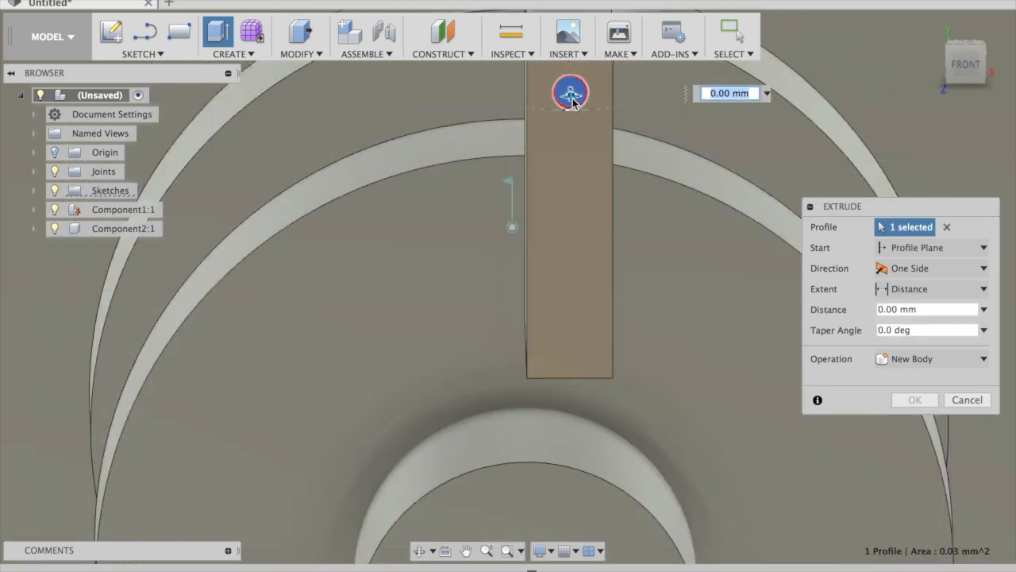
pyautogui.moveTo(570, 91); pyautogui.dragTo(570, 154)
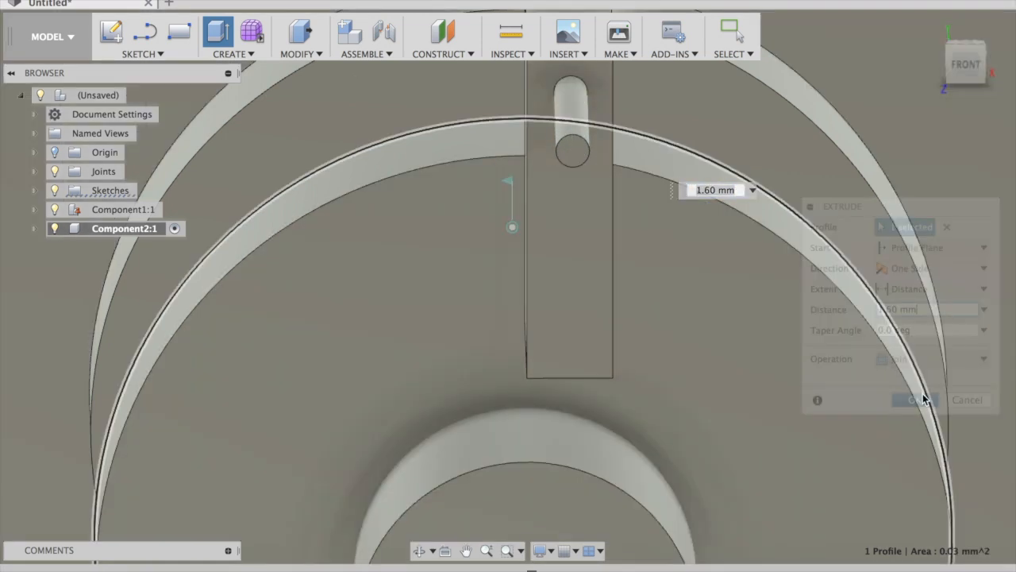
pyautogui.click(913, 399)
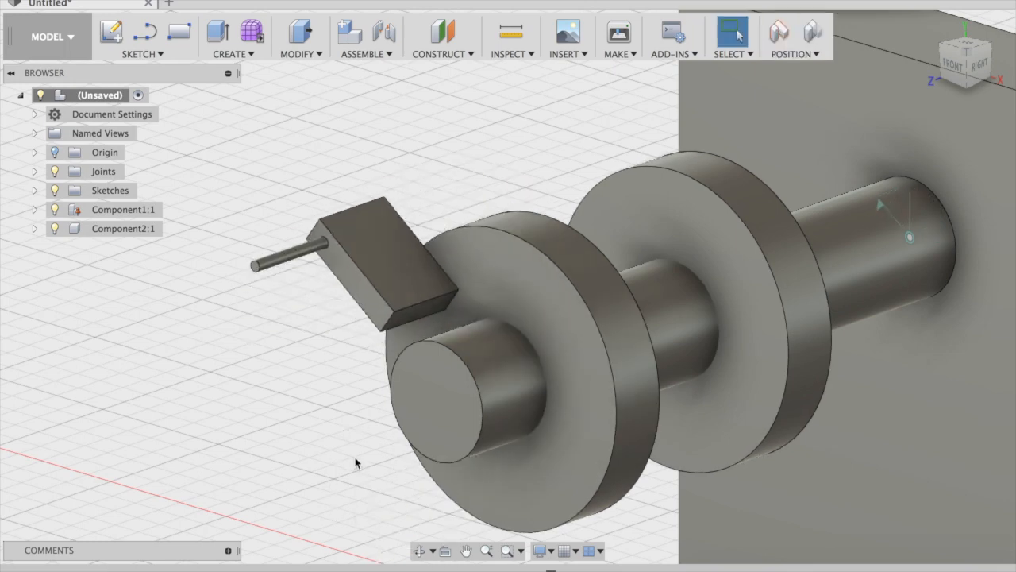
pyautogui.moveTo(494, 100)
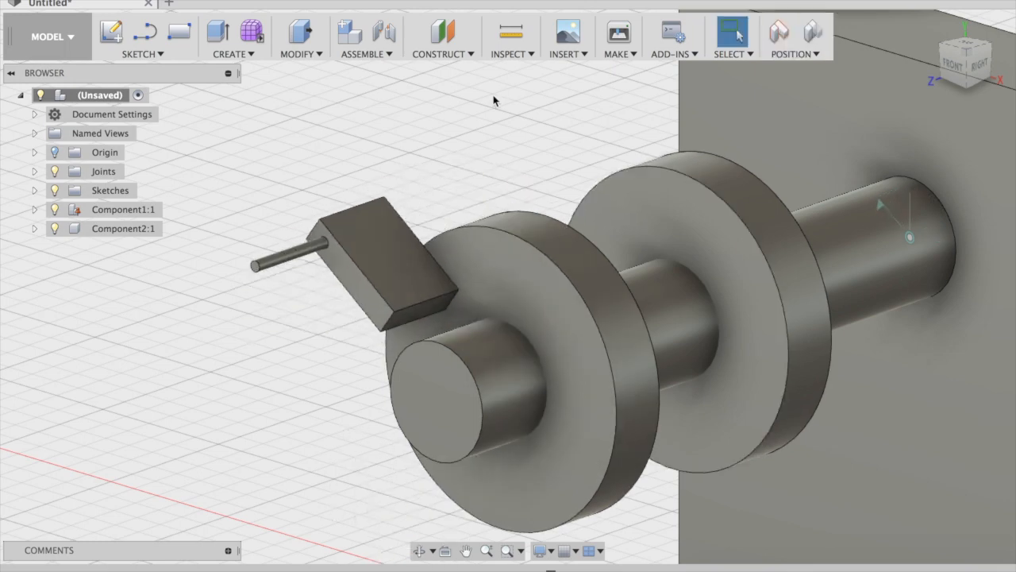